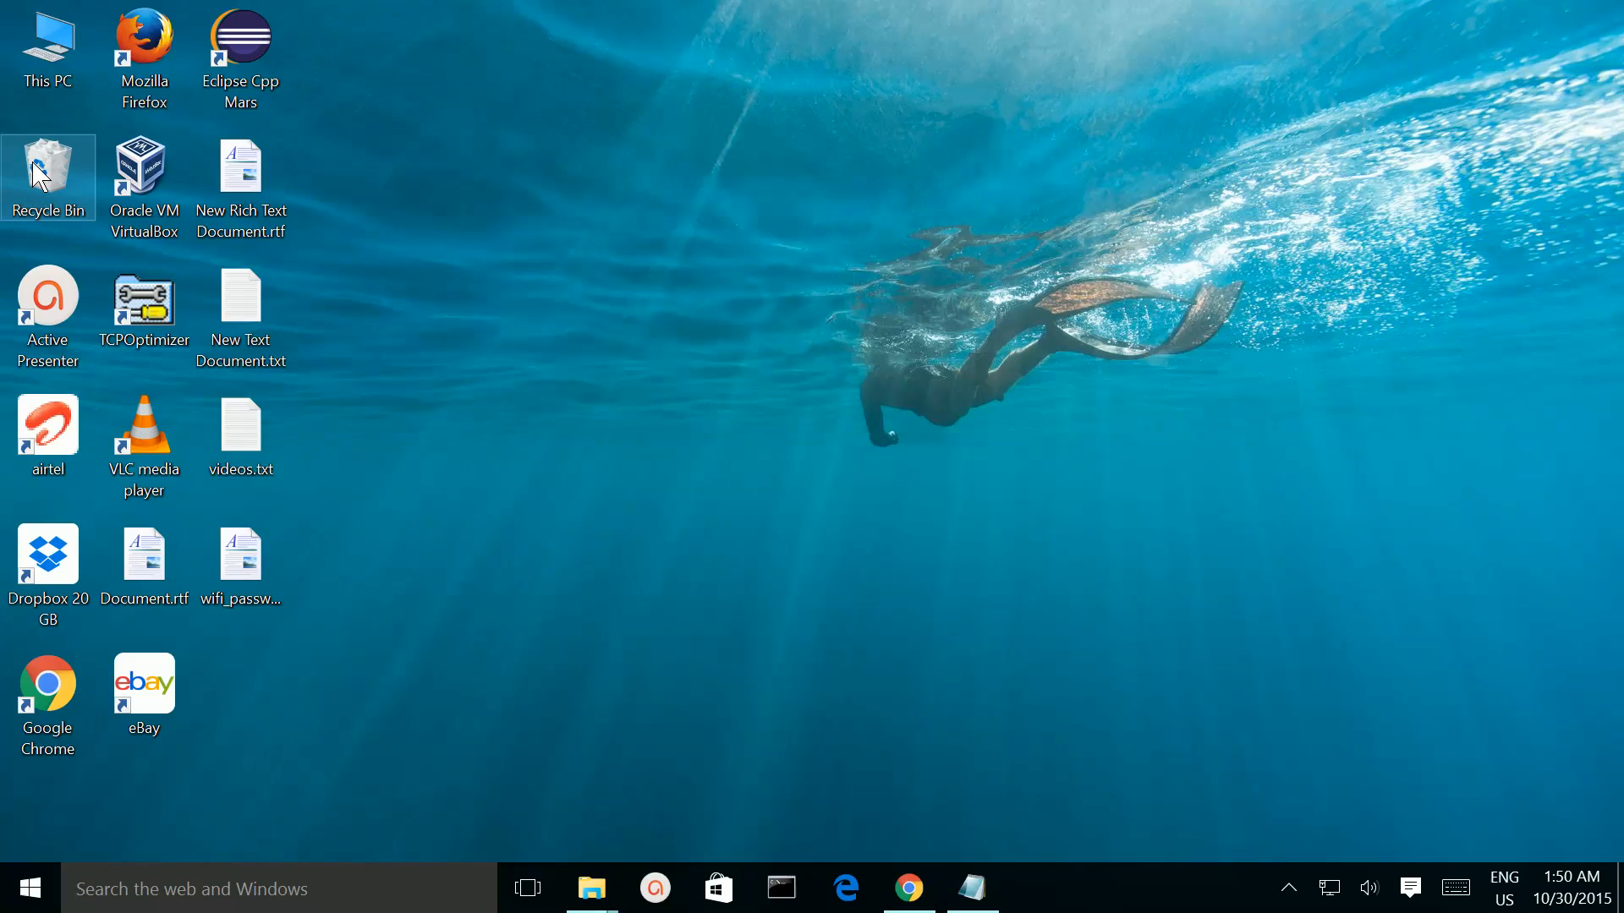
Reach Personalization's Themes page from the desktop context menu, passing the Lock screen page.
{"action": "right_click", "coordinate": [48, 171]}
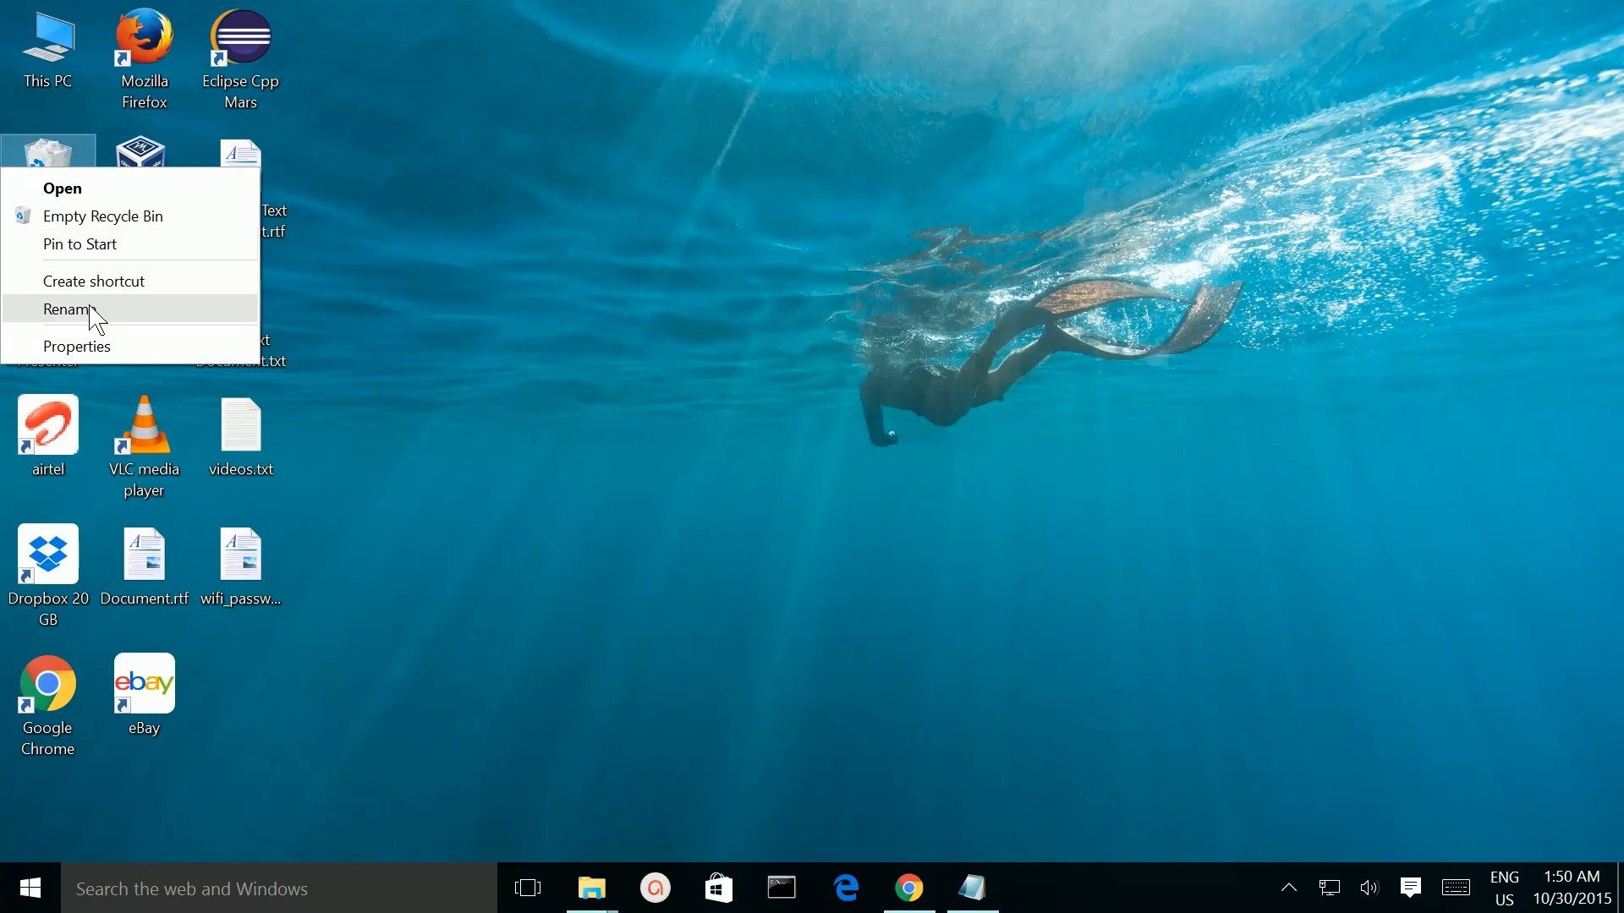
{"action": "mouse_move", "coordinate": [113, 215]}
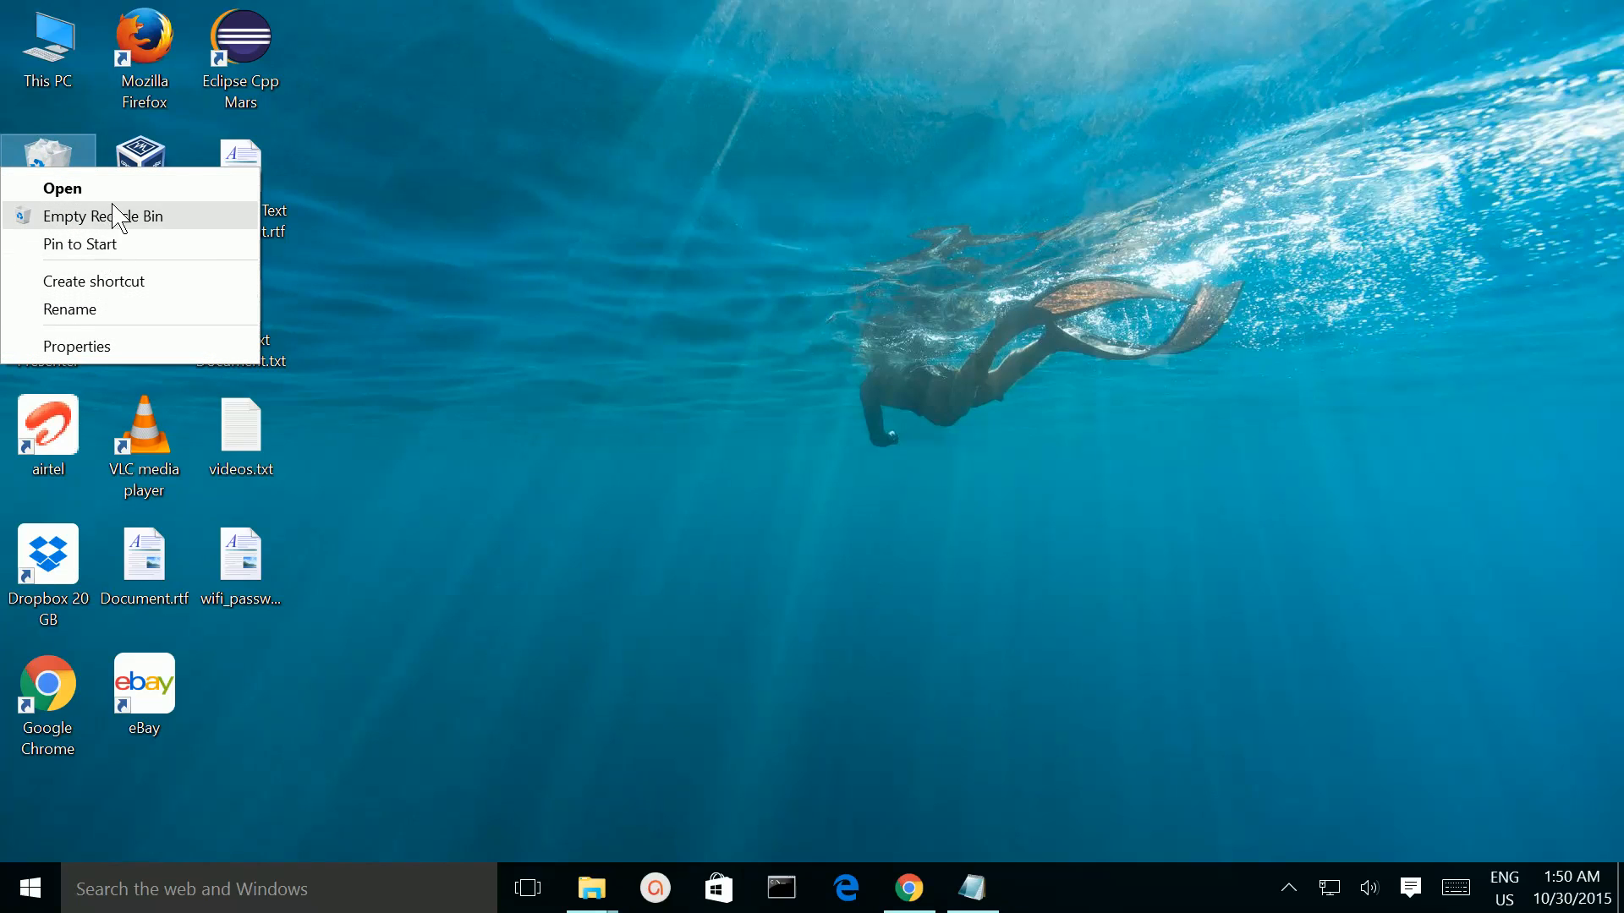
{"action": "mouse_move", "coordinate": [766, 220]}
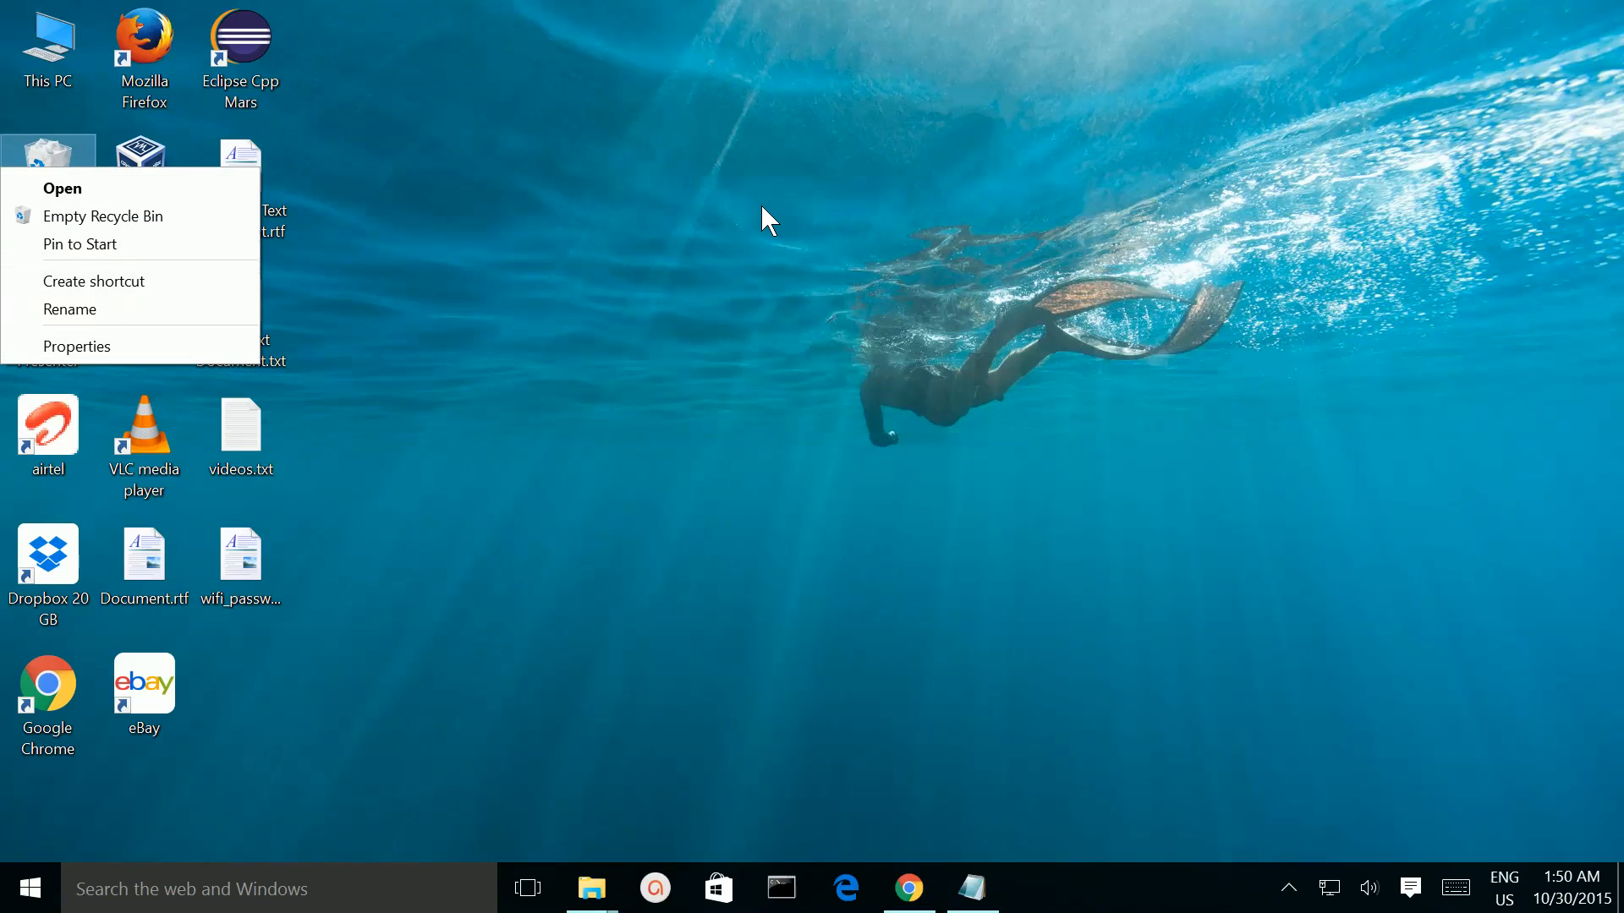
{"action": "left_click", "coordinate": [864, 271]}
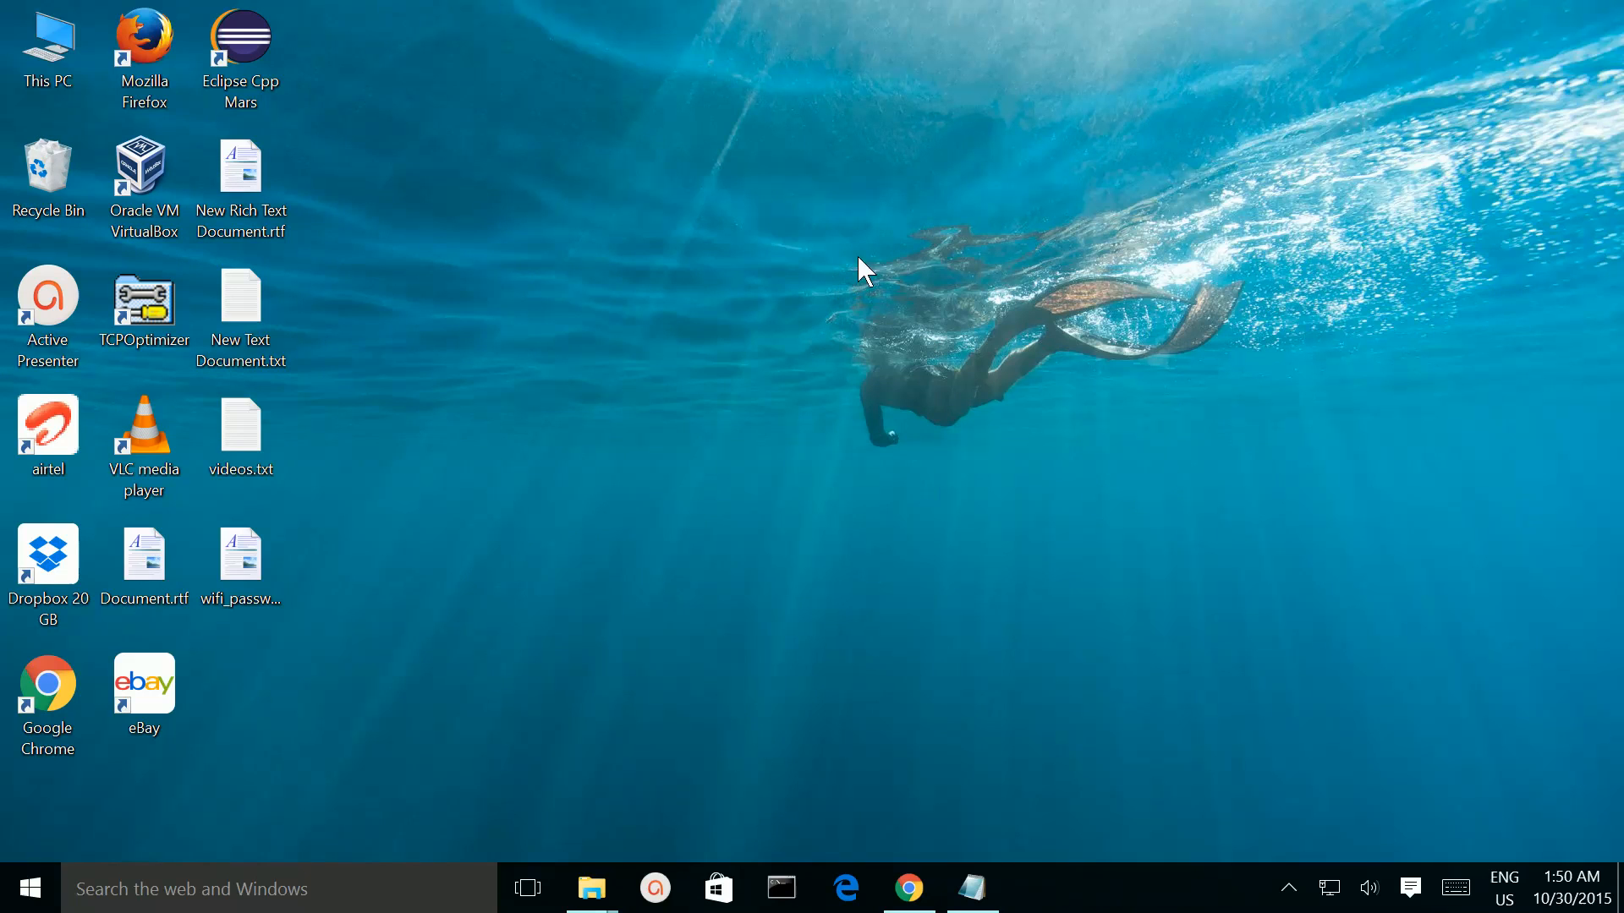
{"action": "right_click", "coordinate": [865, 268]}
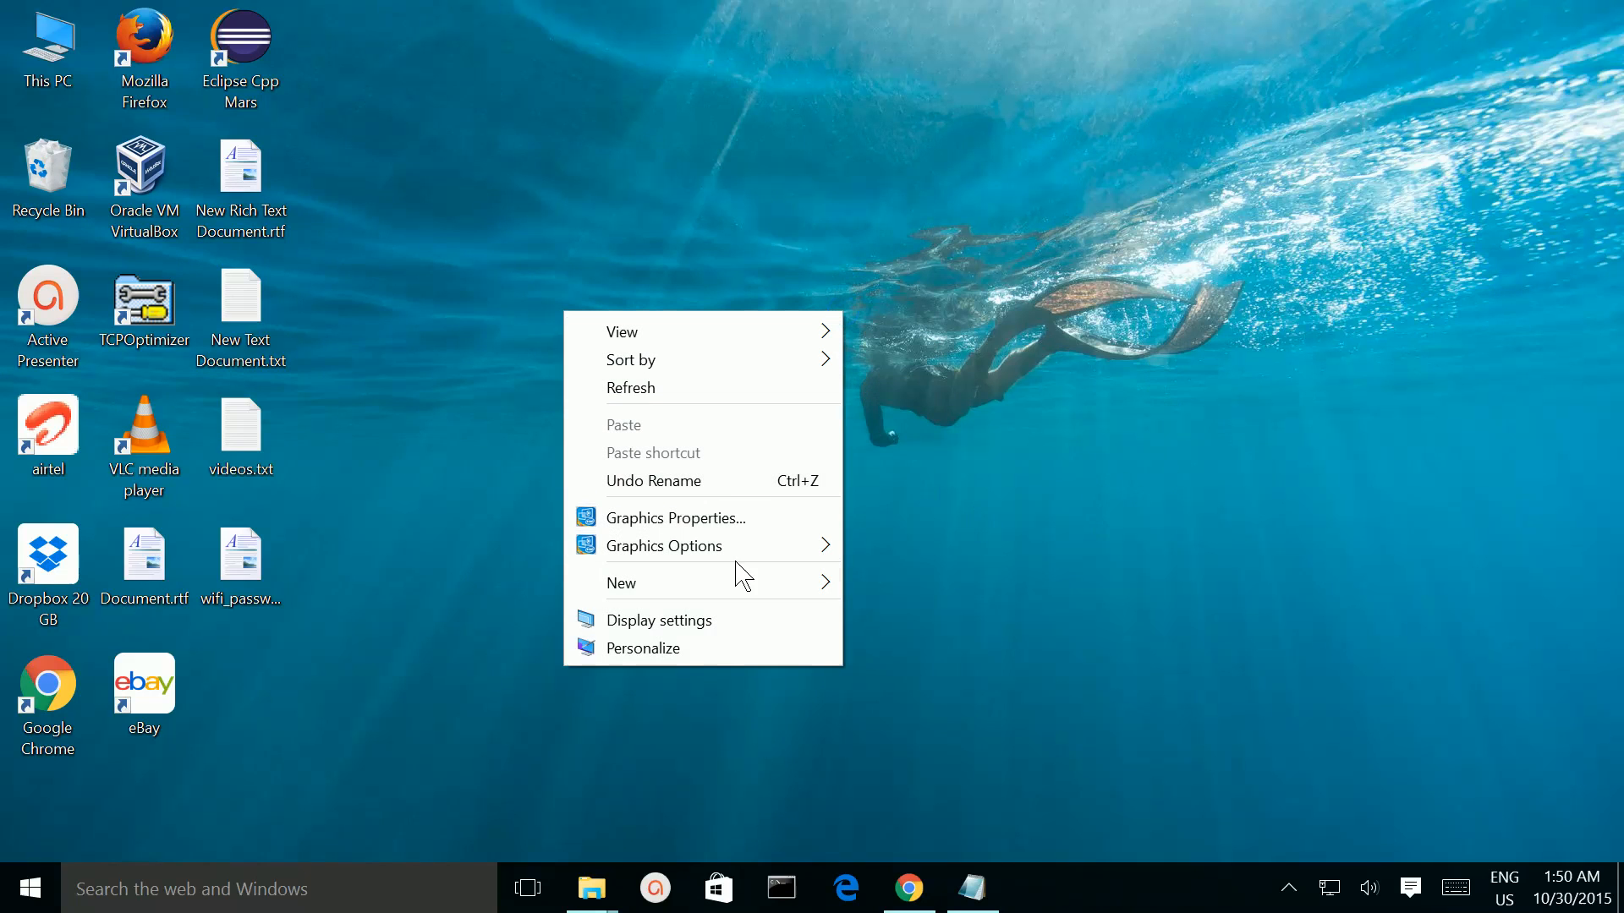
{"action": "mouse_move", "coordinate": [756, 665]}
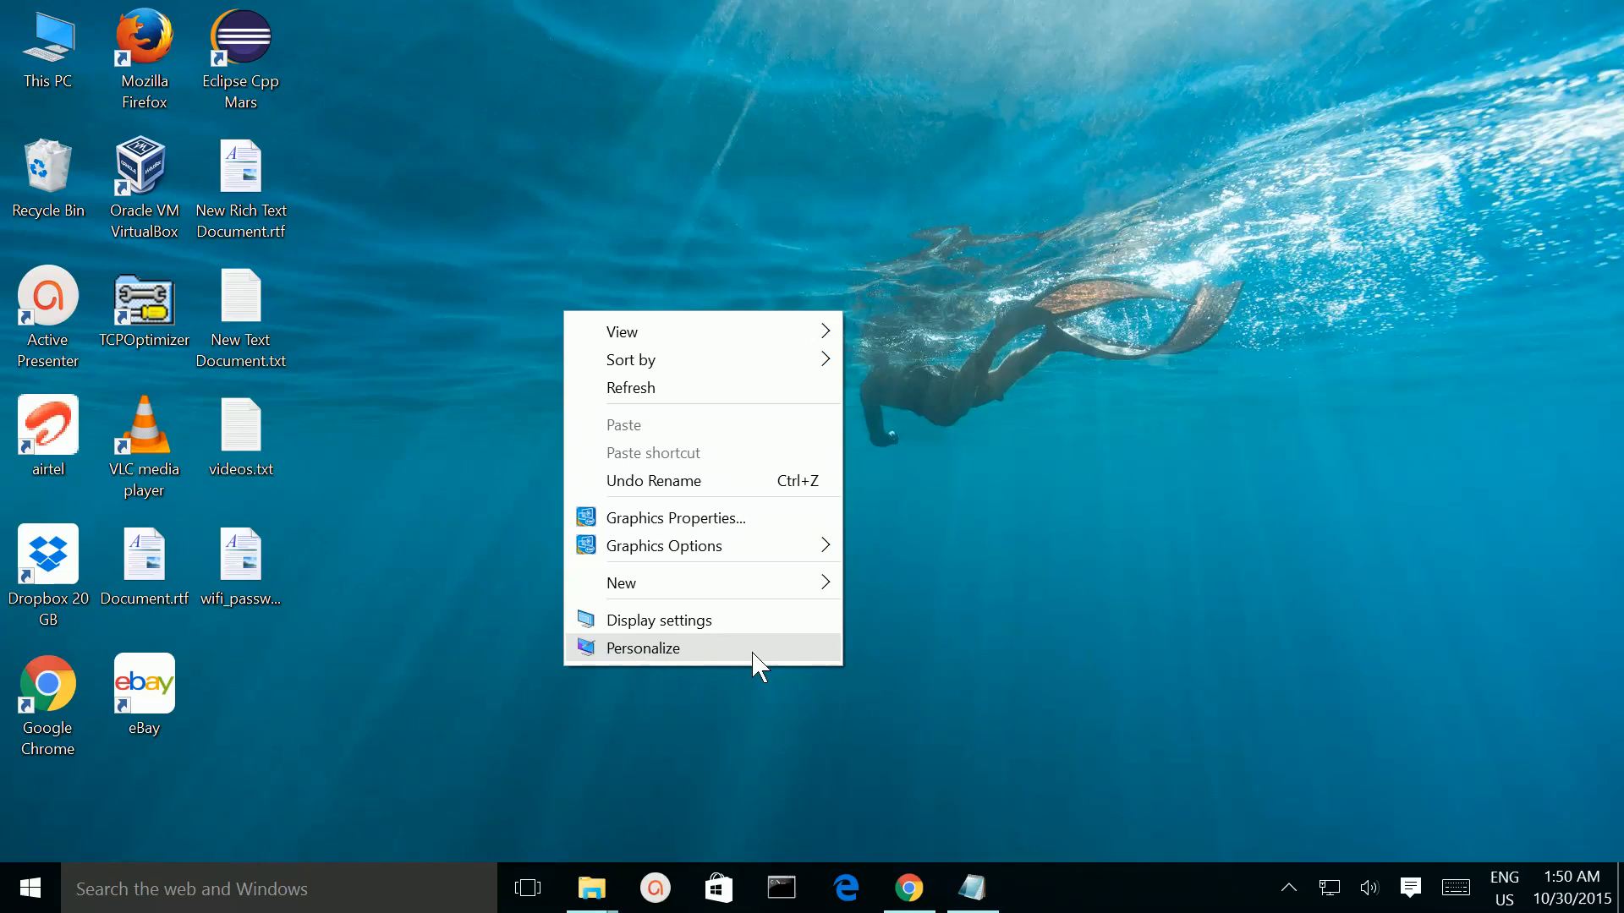
{"action": "left_click", "coordinate": [643, 648]}
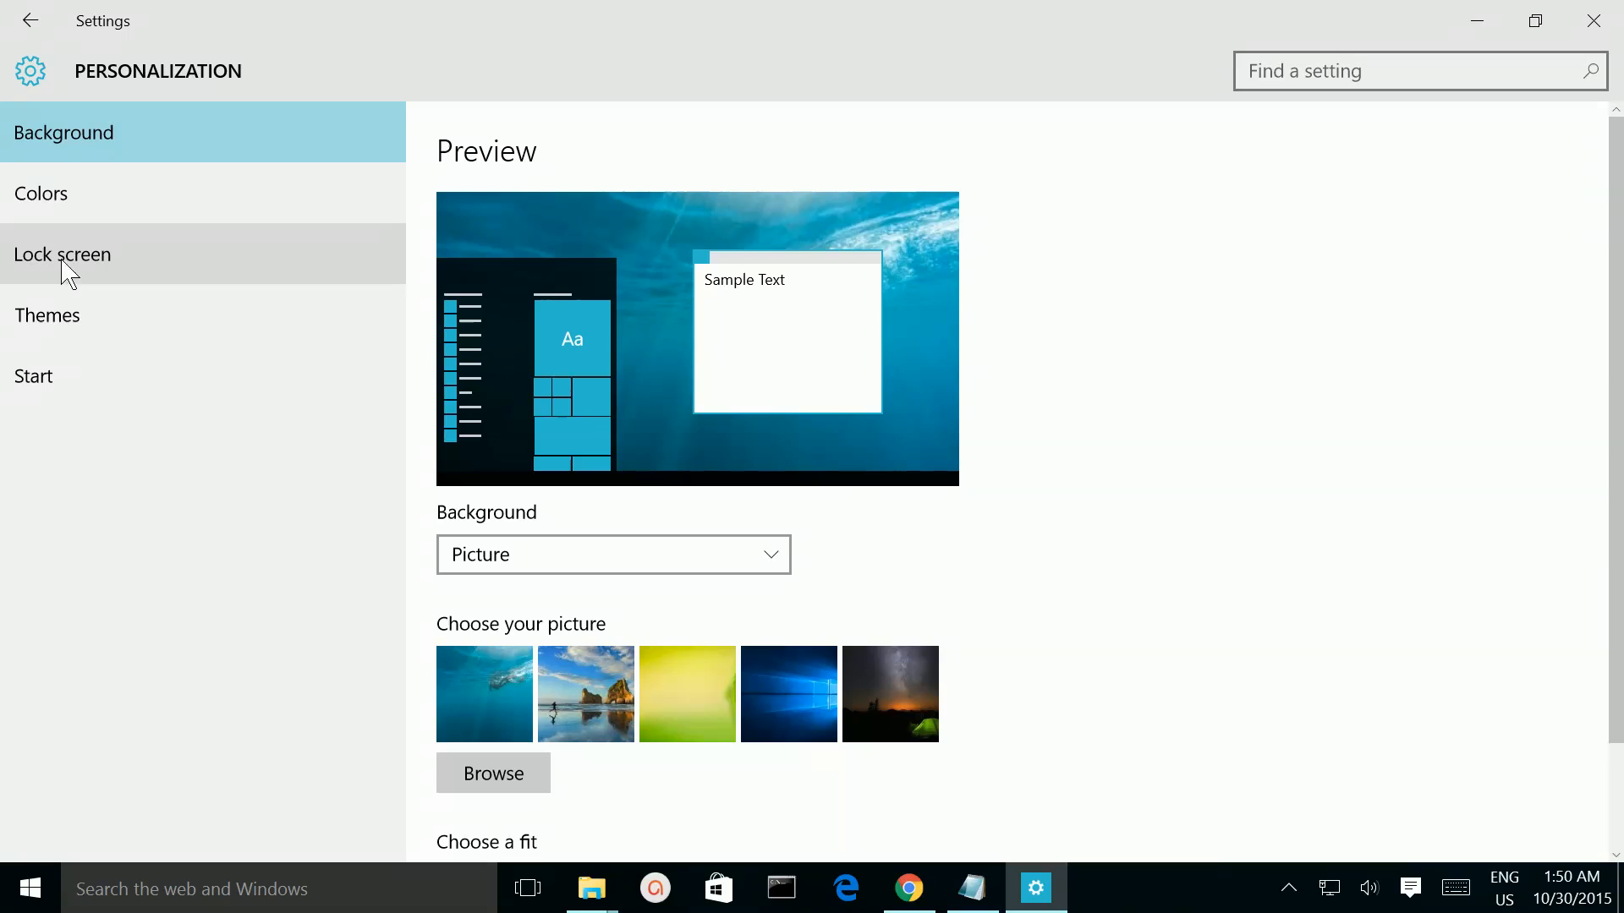
{"action": "left_click", "coordinate": [63, 254]}
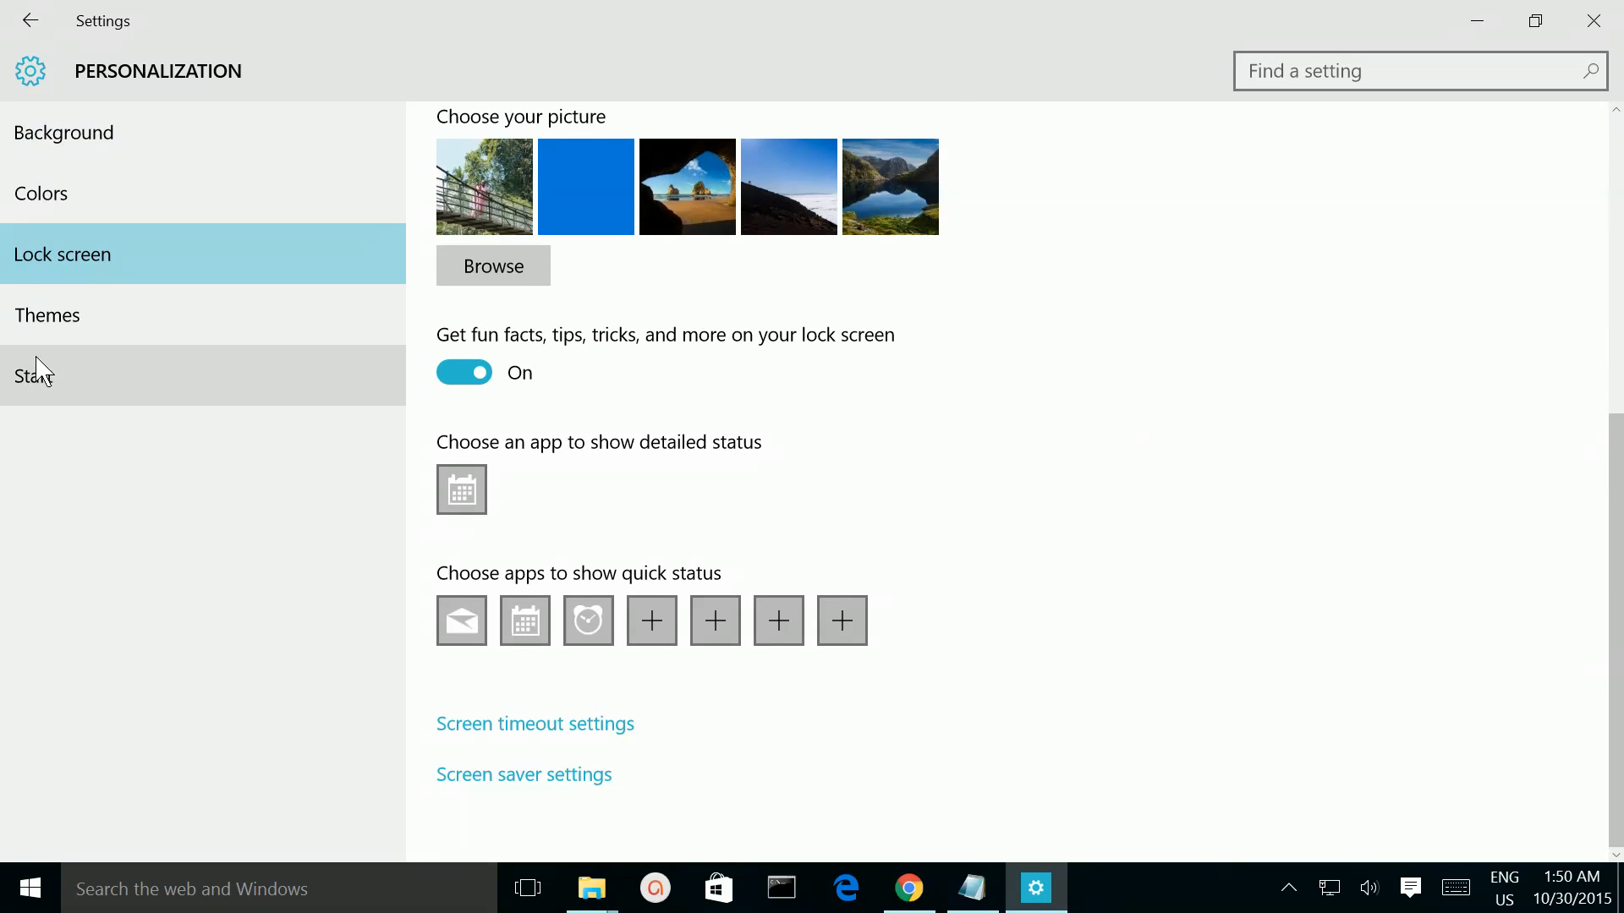
{"action": "mouse_move", "coordinate": [69, 327]}
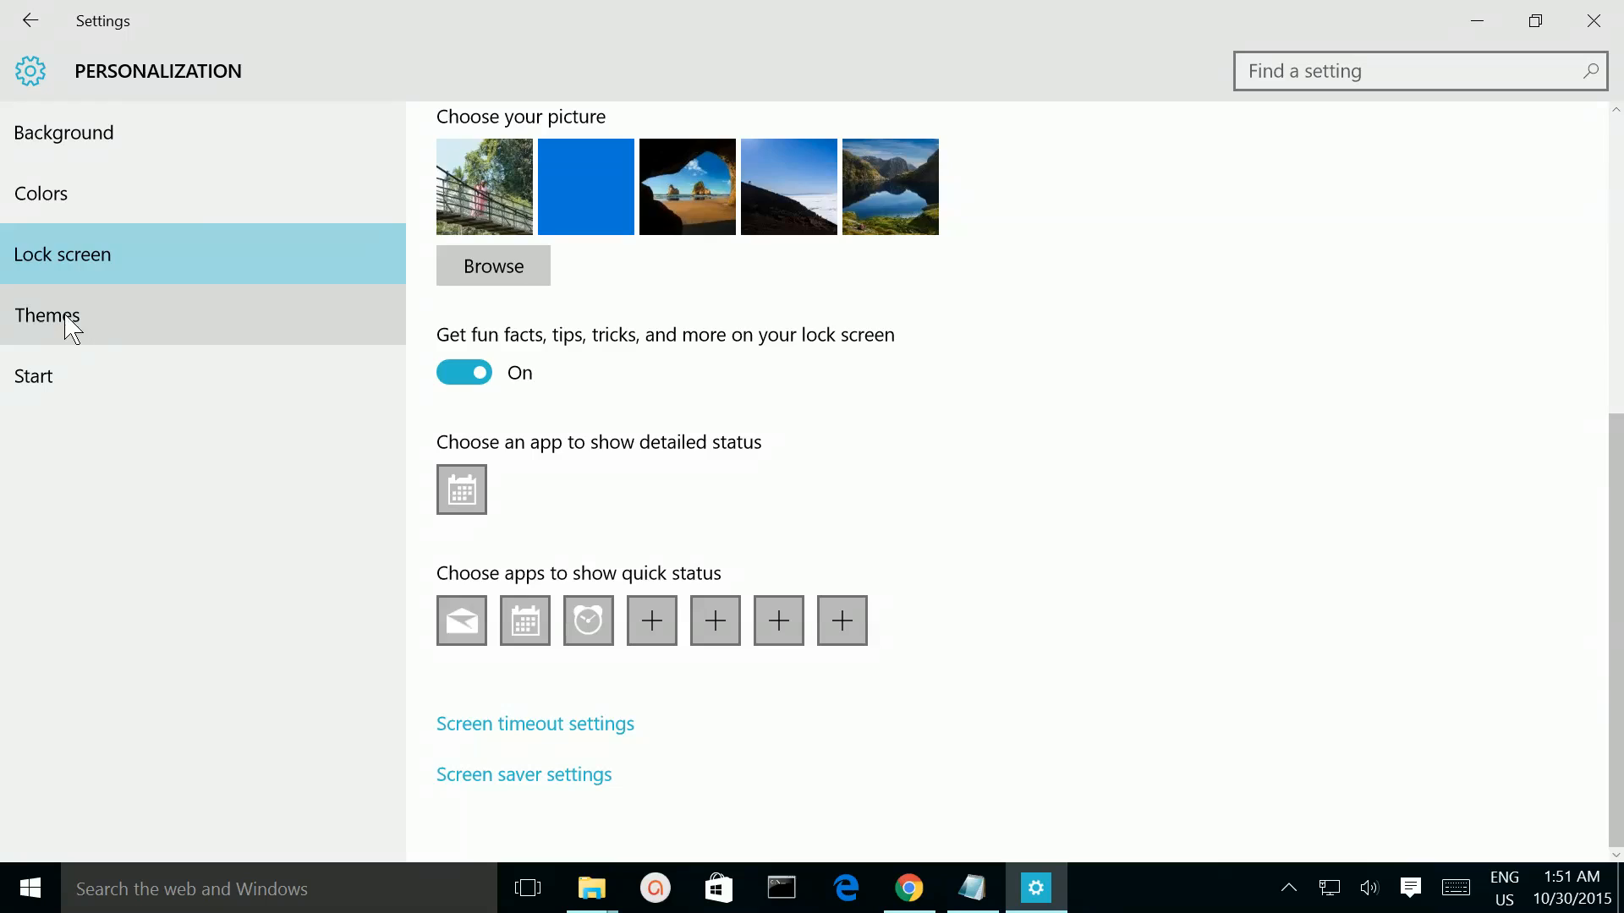
{"action": "left_click", "coordinate": [47, 315]}
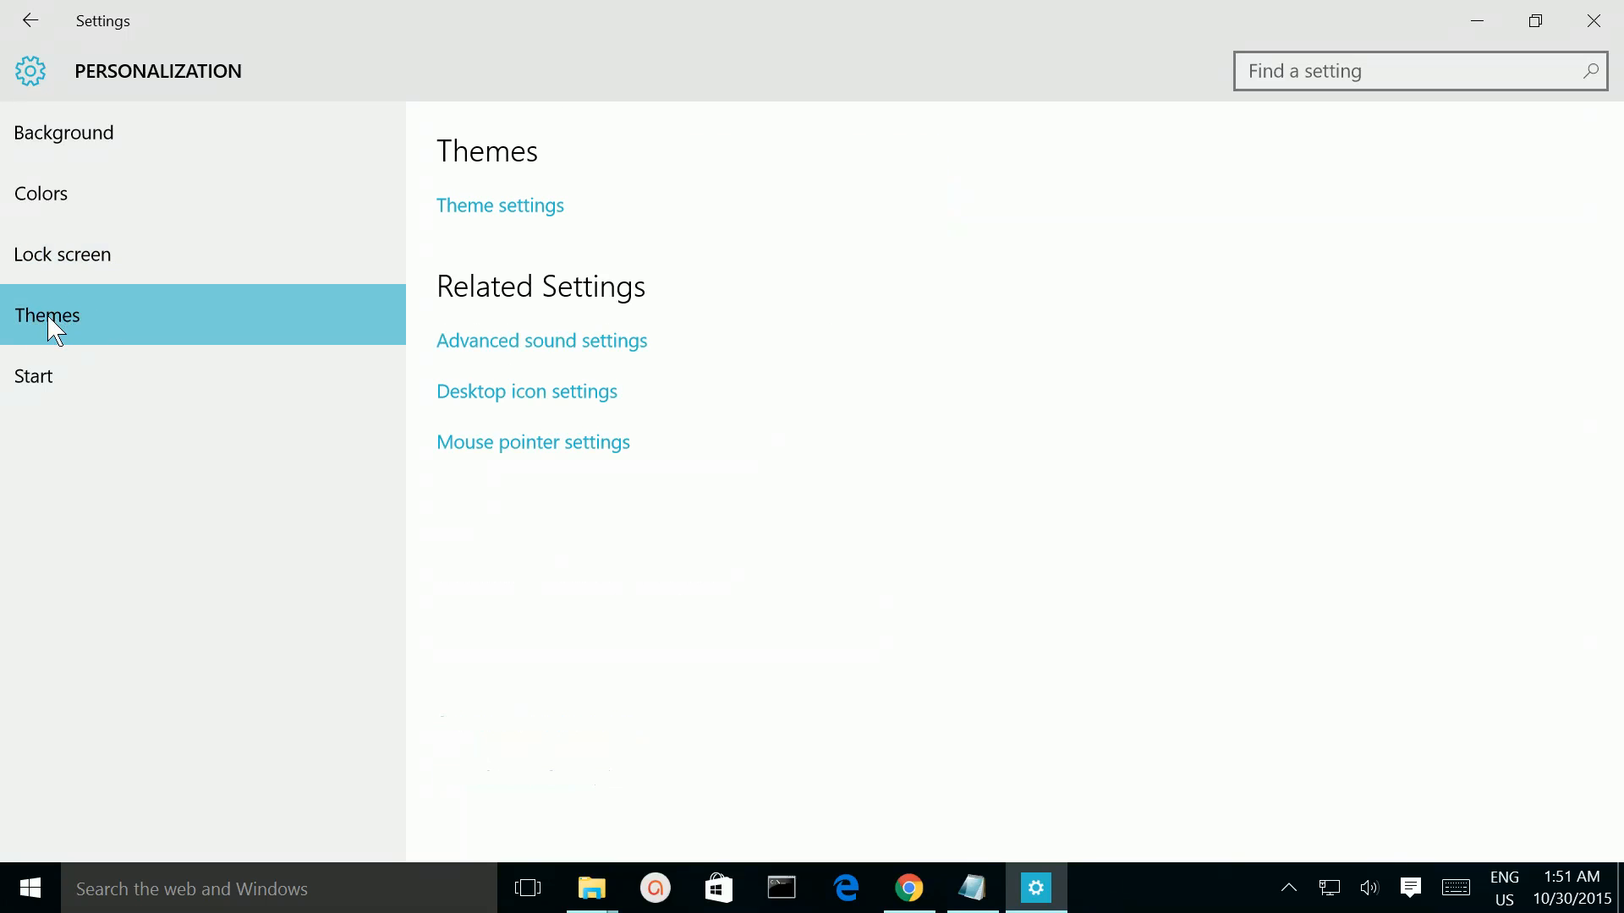
{"action": "mouse_move", "coordinate": [508, 403]}
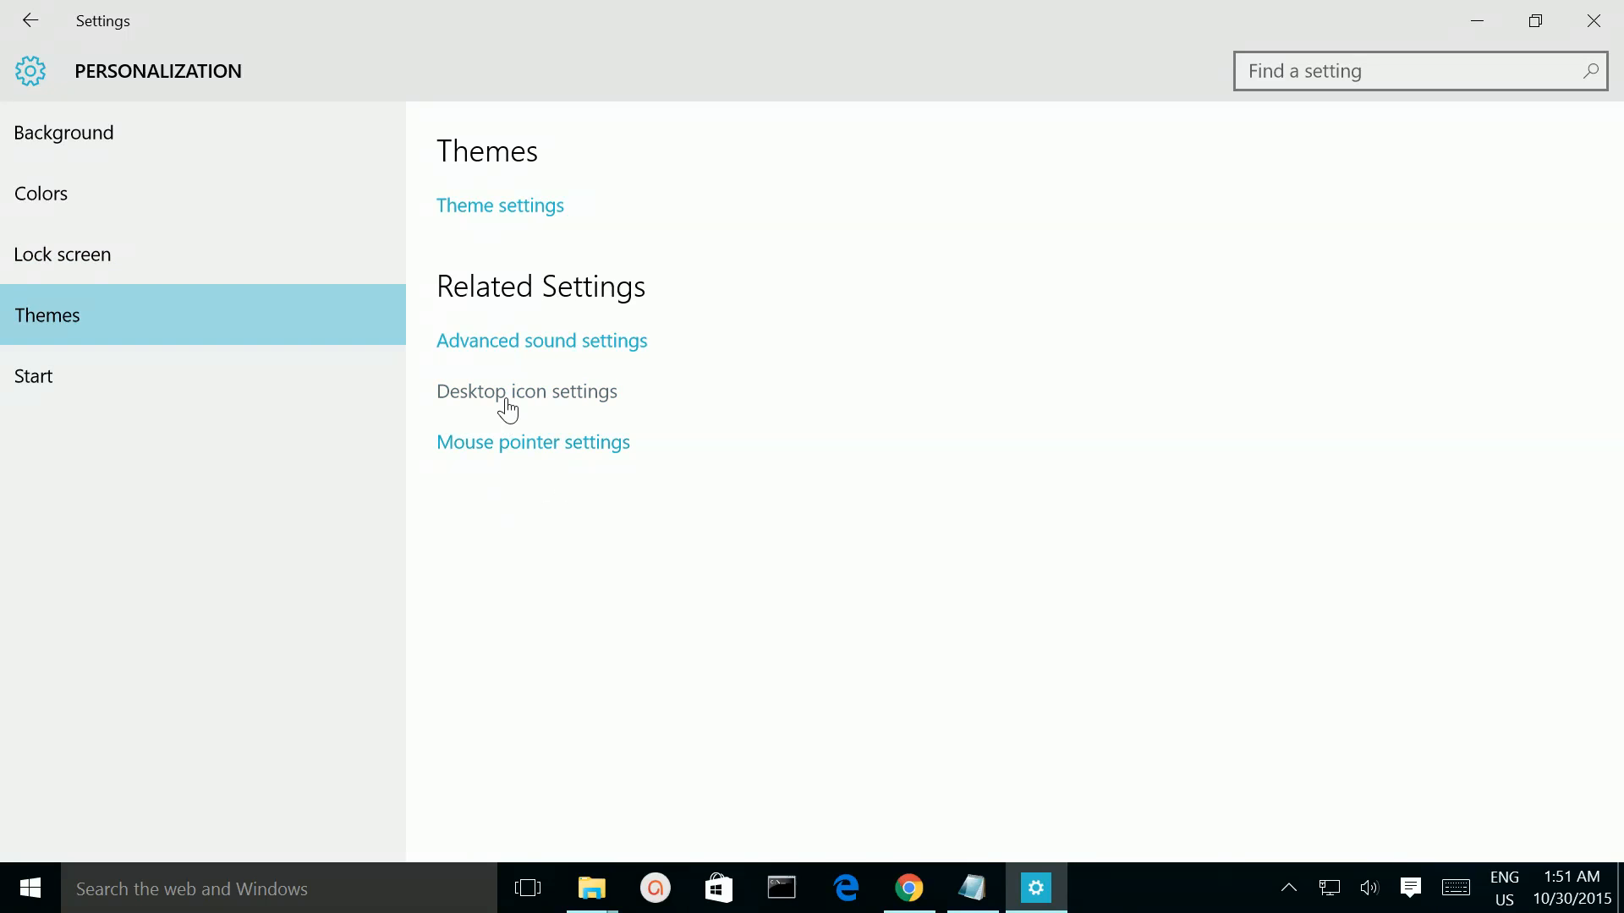
{"action": "mouse_move", "coordinate": [557, 400]}
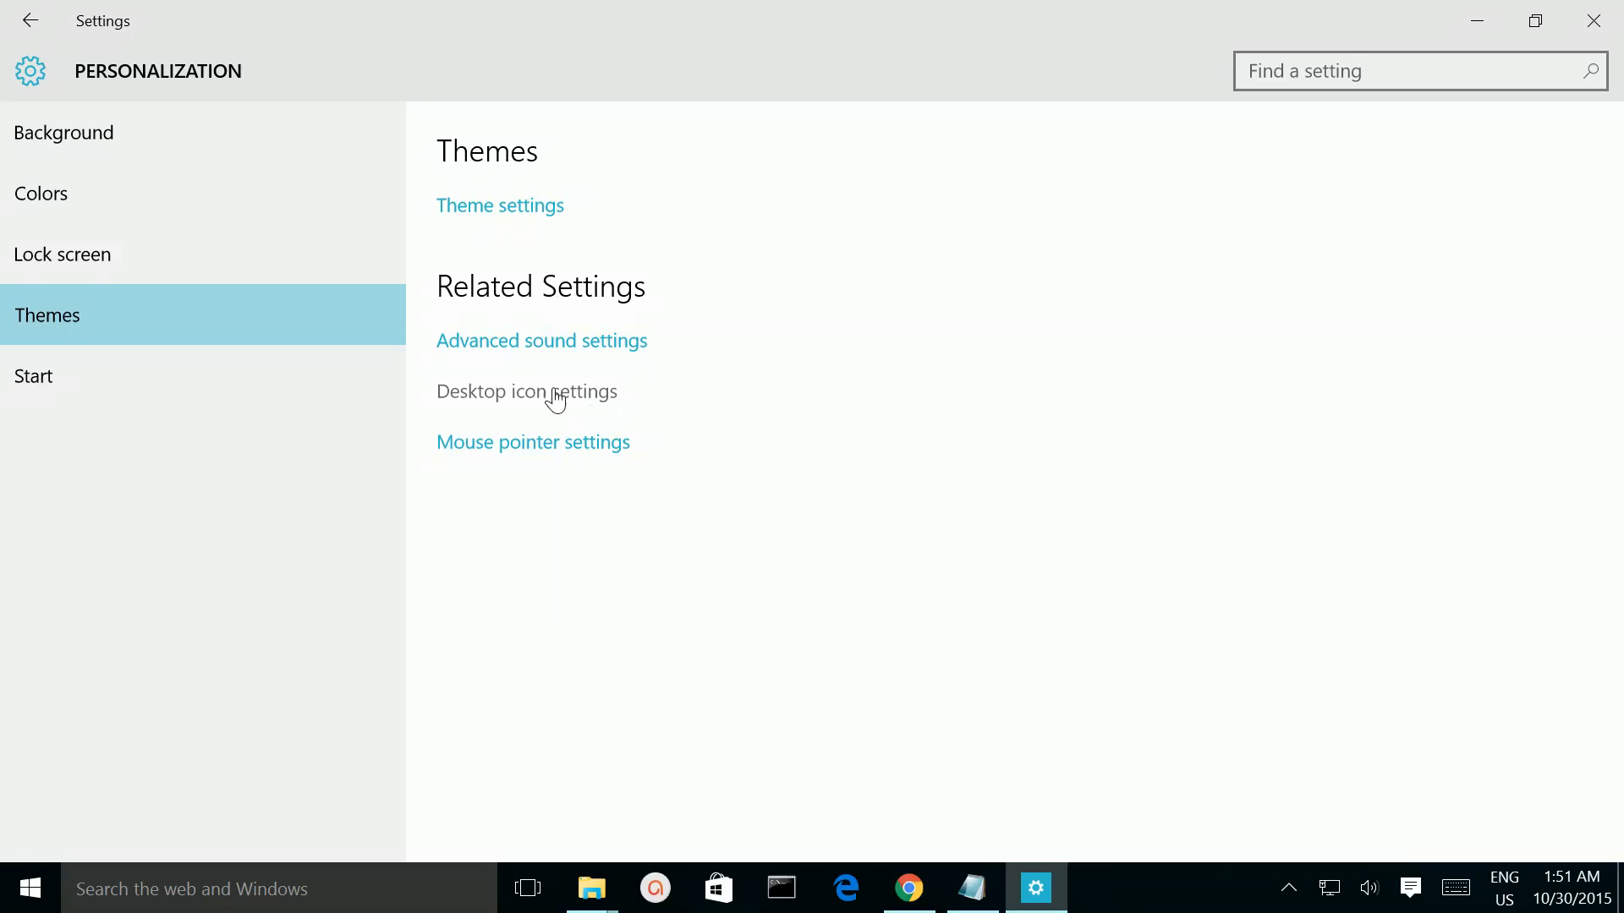
{"action": "mouse_move", "coordinate": [509, 402]}
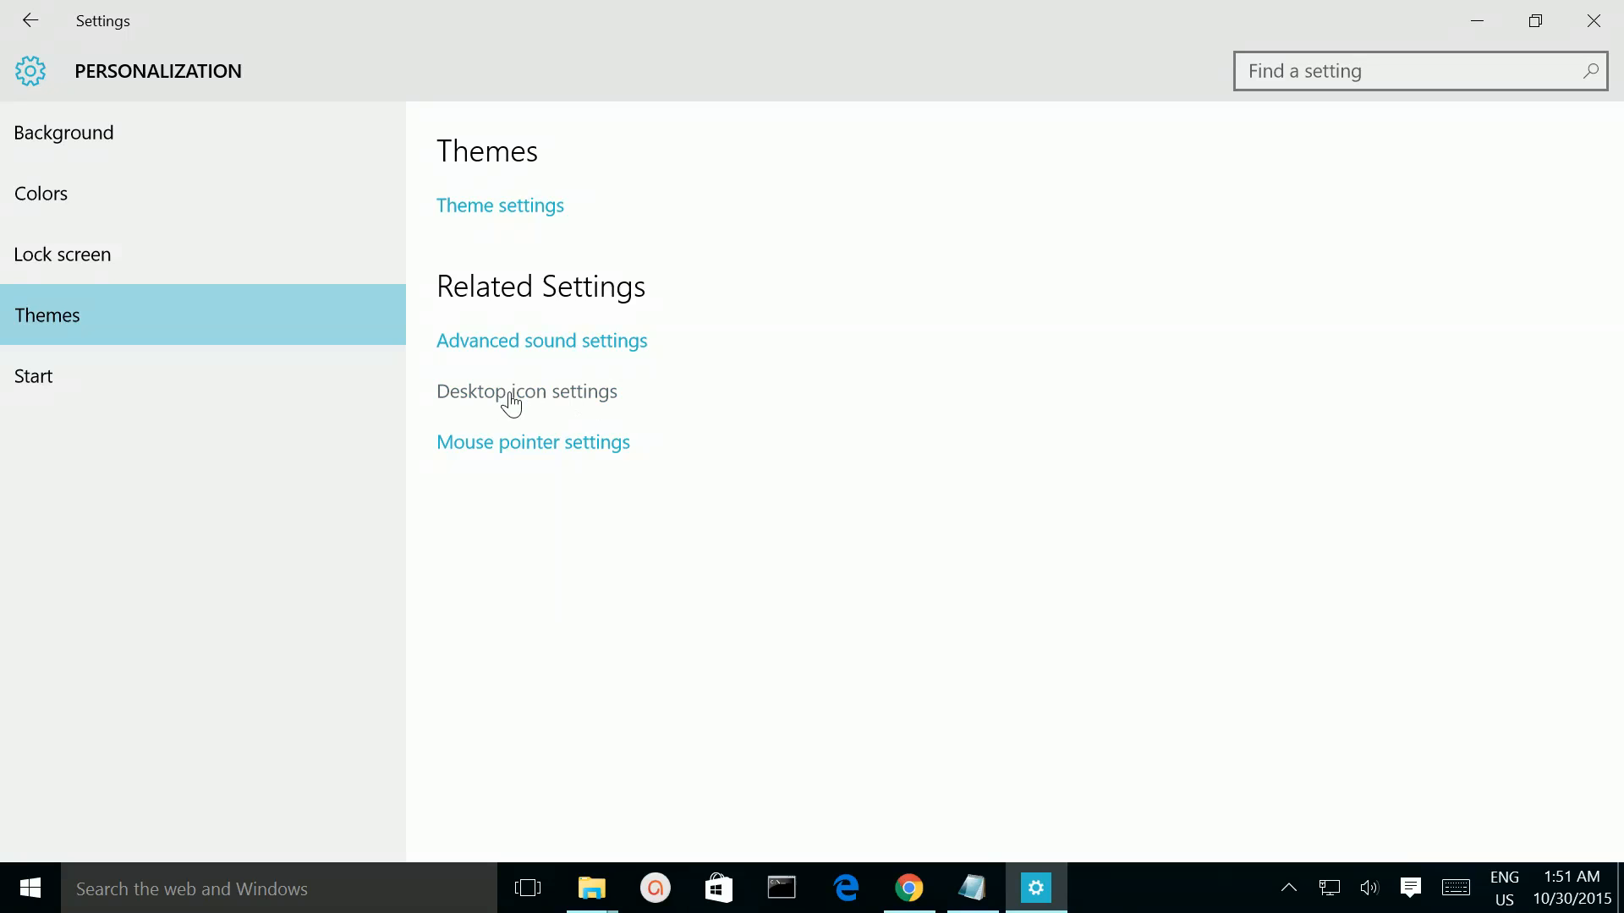
{"action": "mouse_move", "coordinate": [526, 404]}
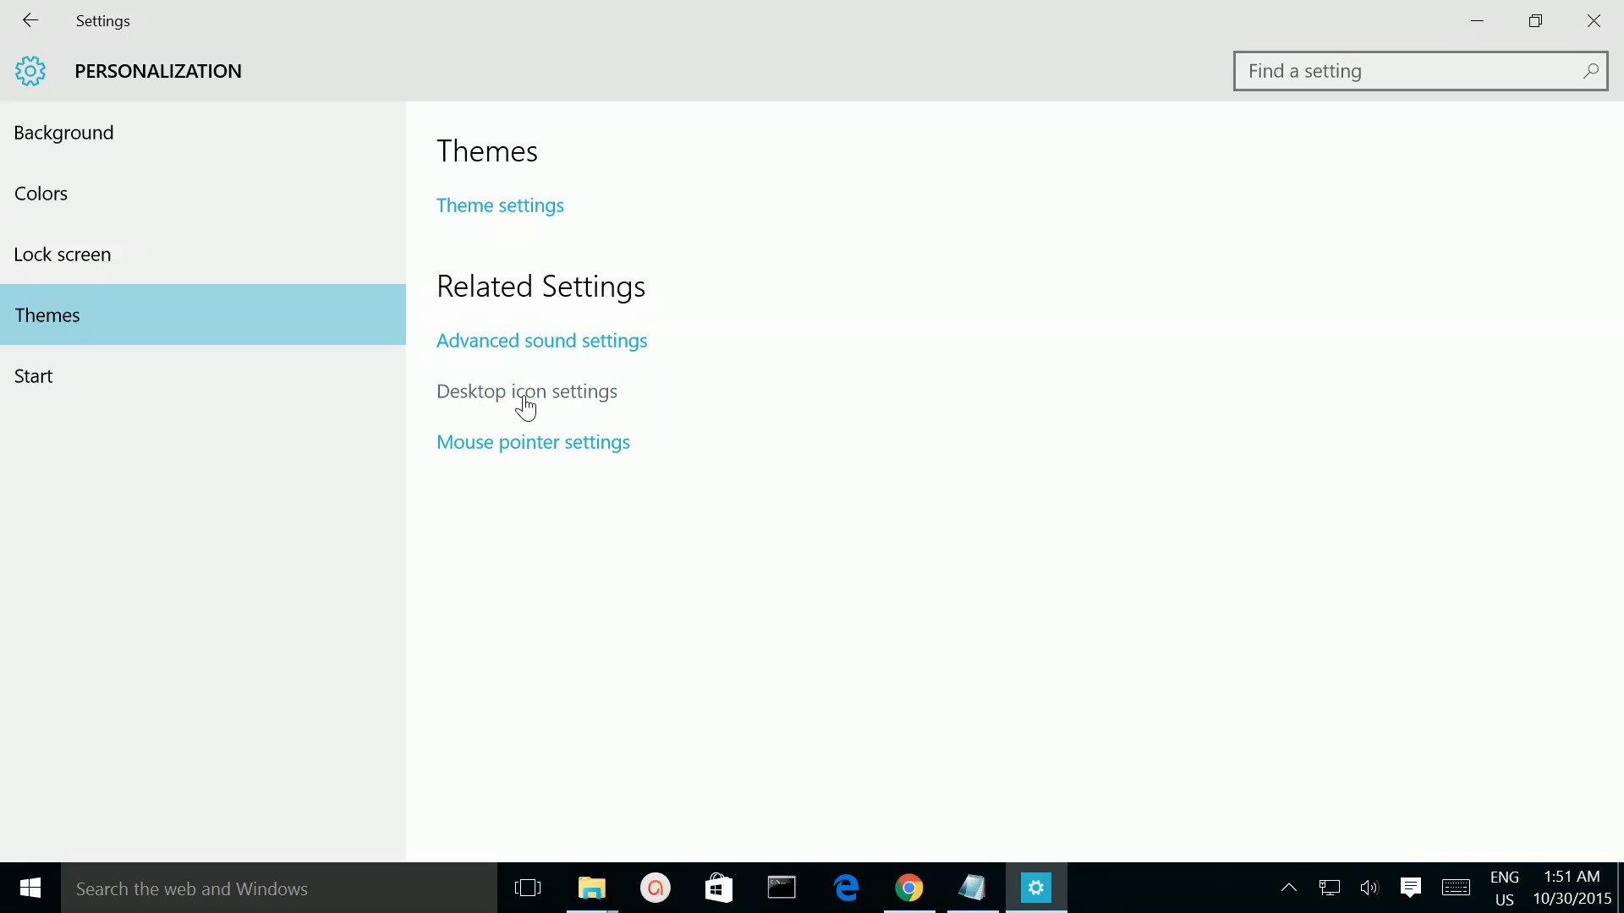
Untick Recycle Bin in Desktop Icon Settings and confirm so its icon leaves the desktop.
{"action": "left_click", "coordinate": [526, 390]}
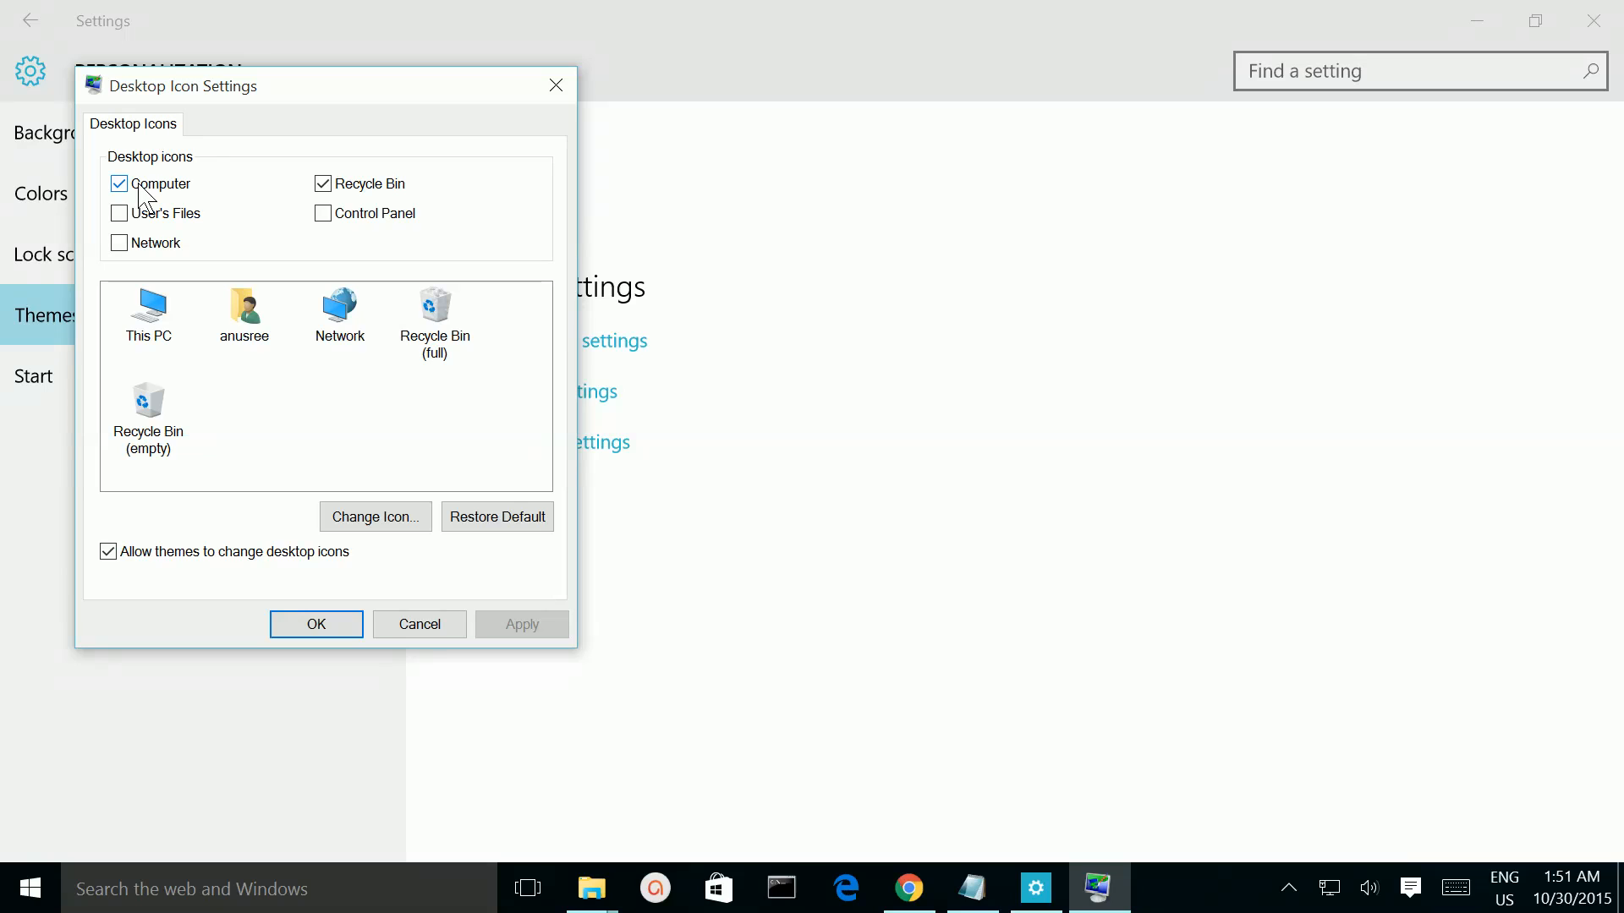
{"action": "left_click", "coordinate": [118, 183]}
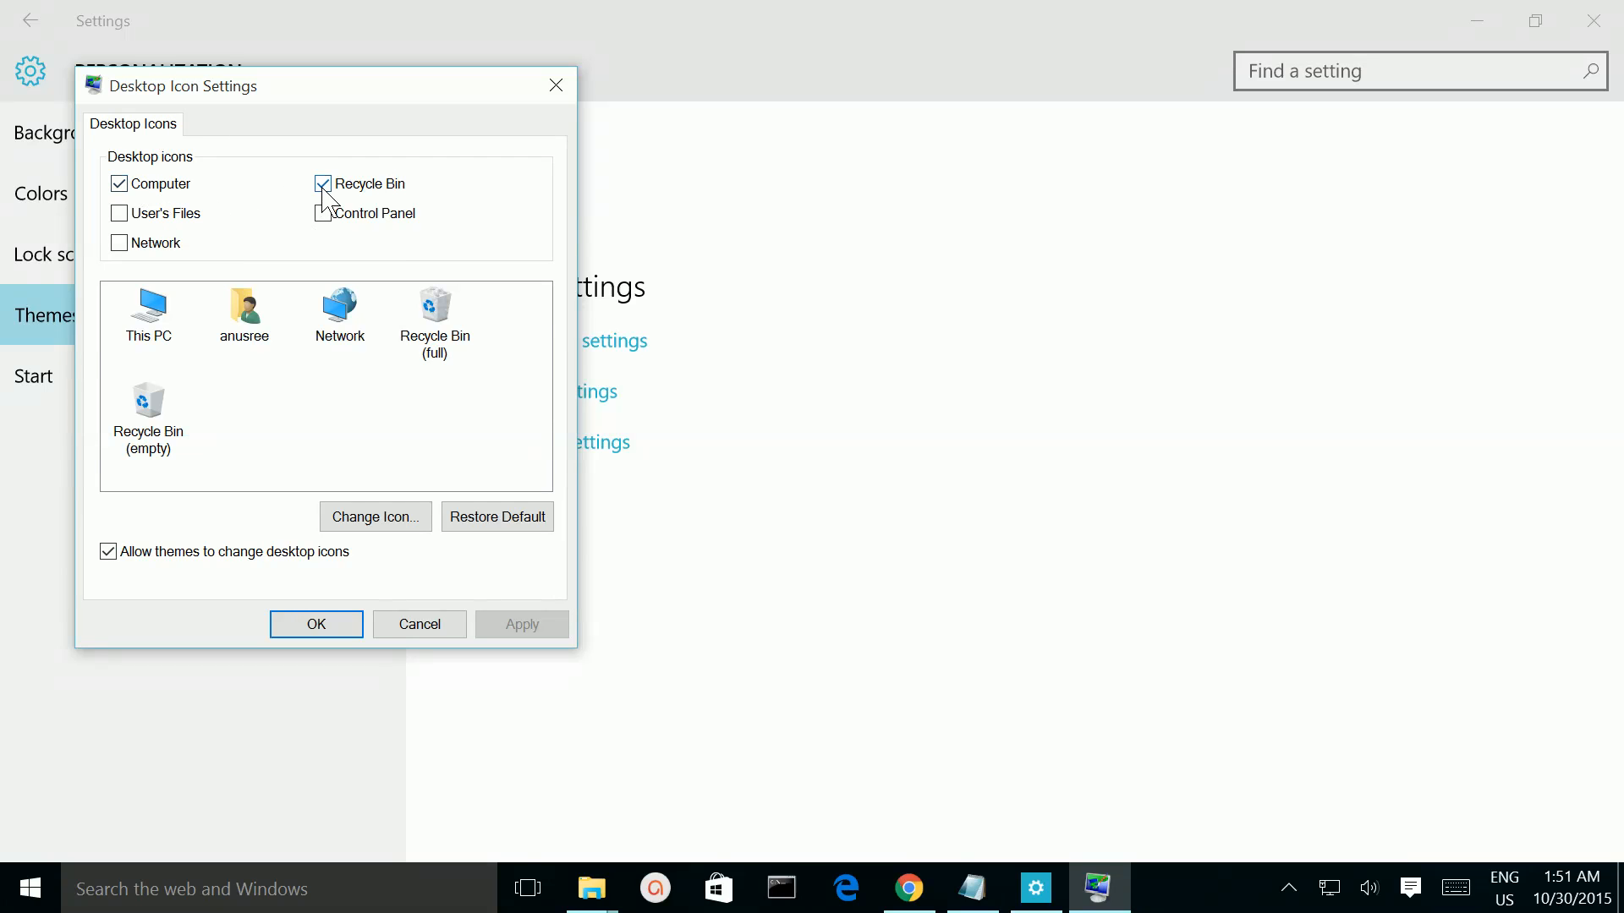
{"action": "left_click", "coordinate": [323, 182]}
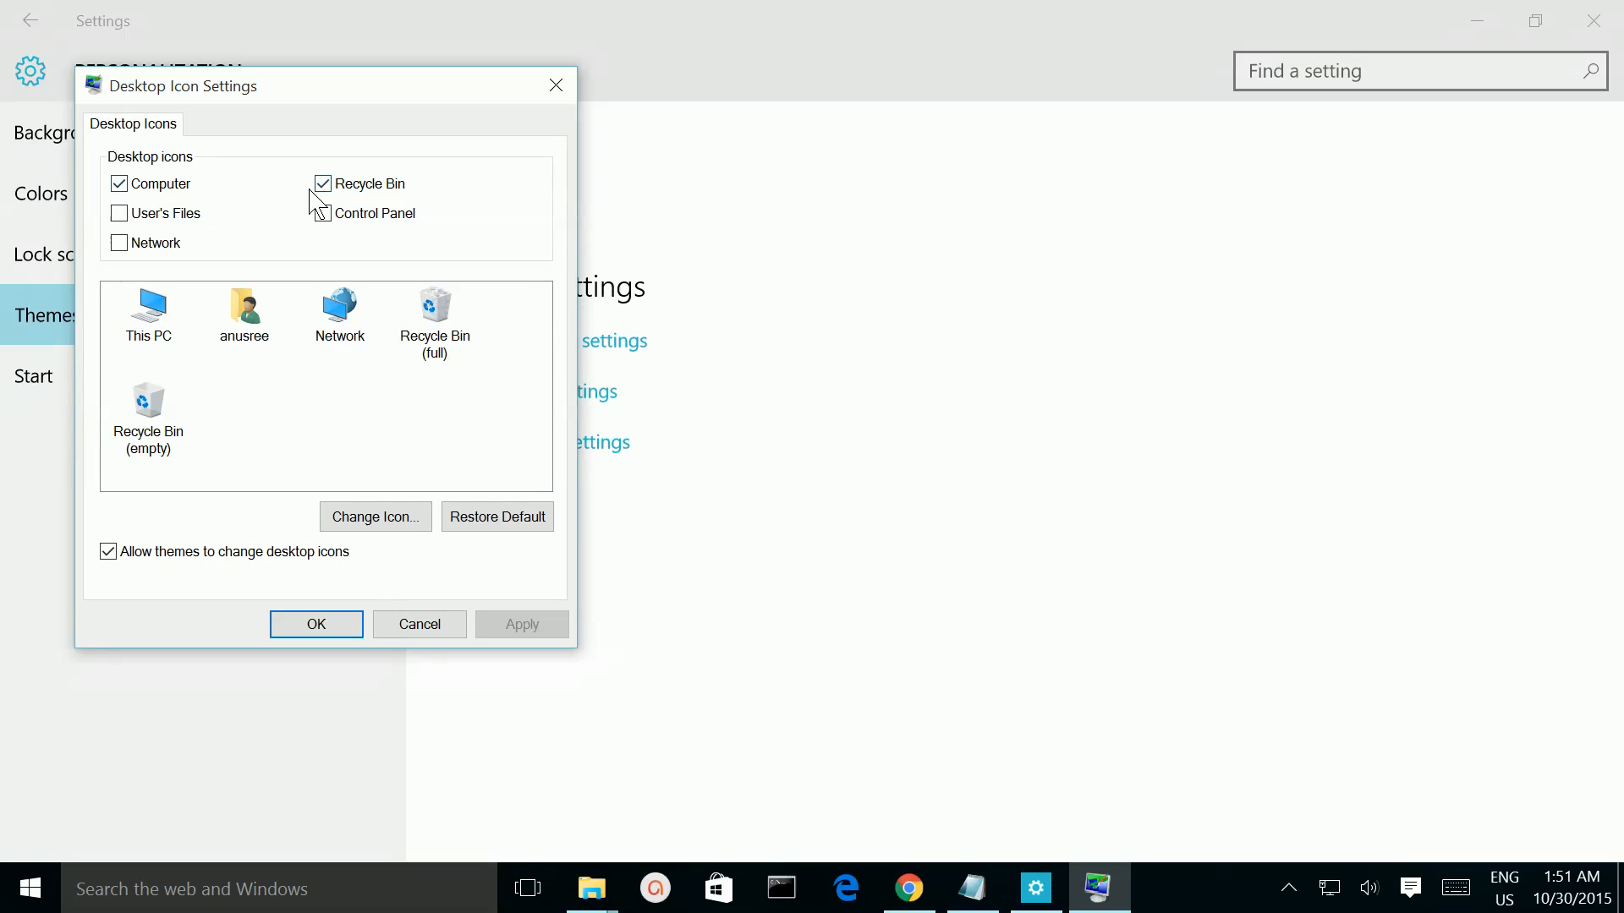
{"action": "left_click", "coordinate": [322, 183]}
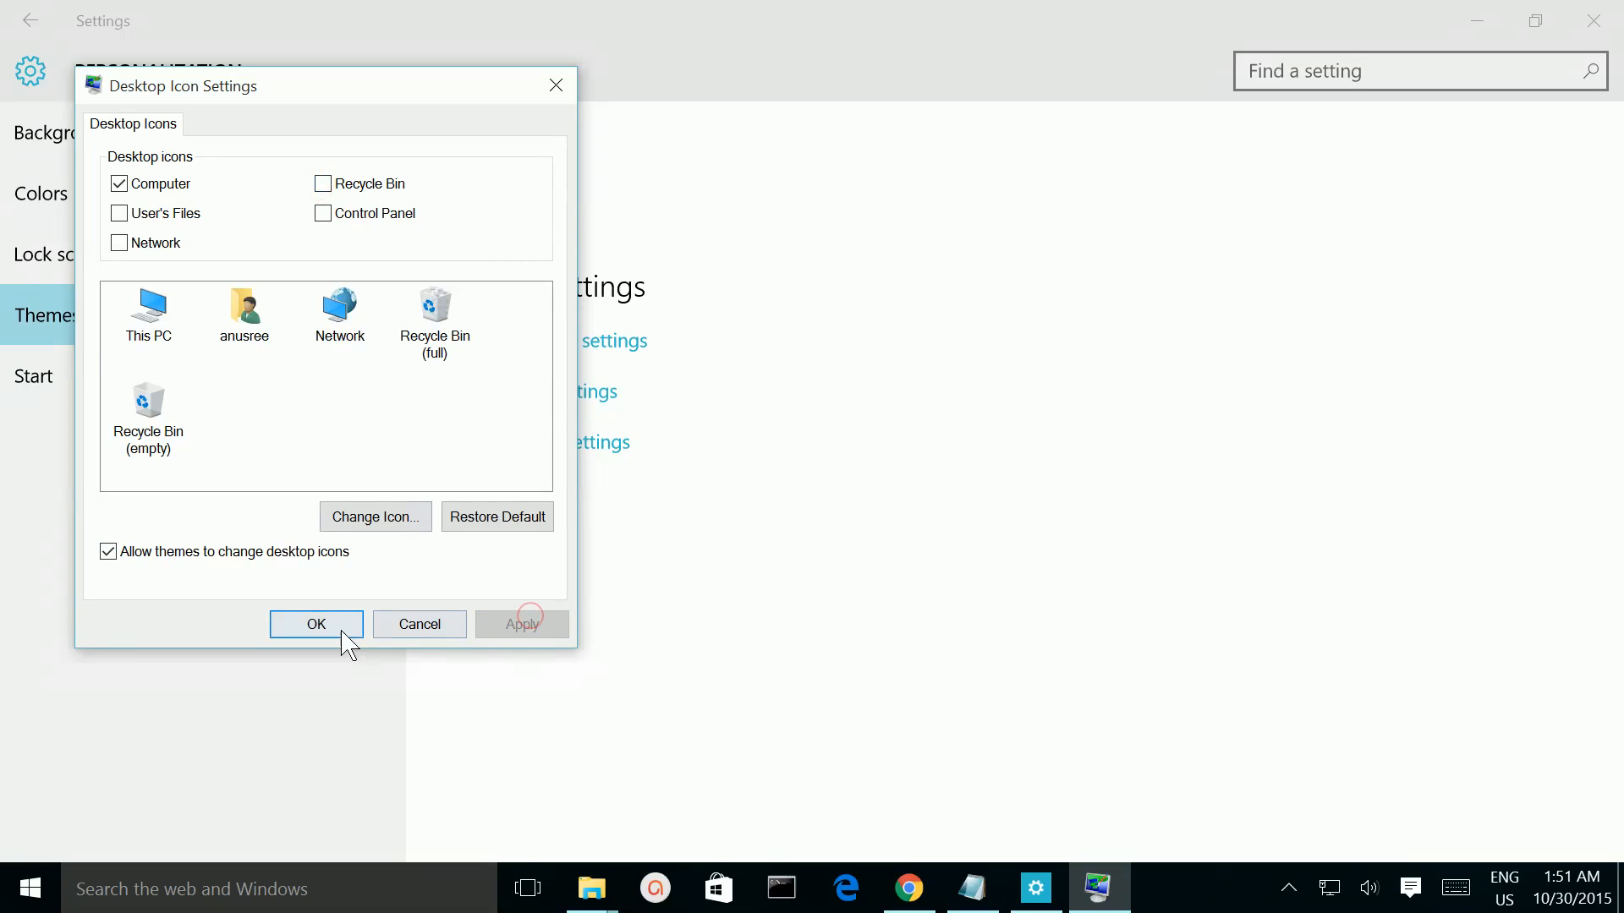
{"action": "left_click", "coordinate": [316, 624]}
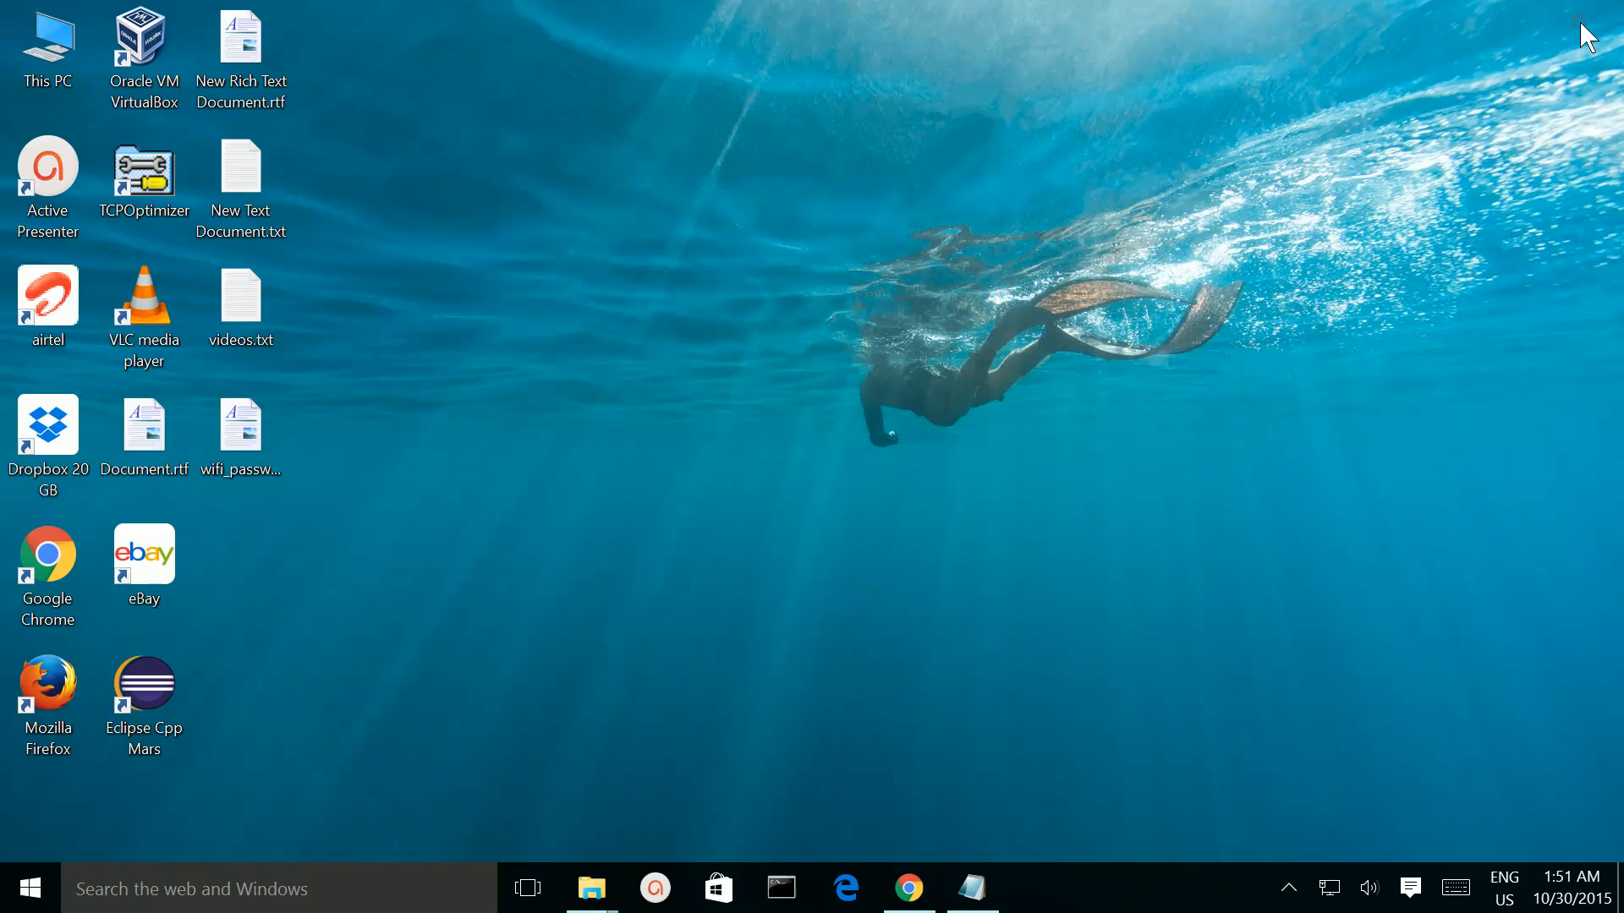
Return to Desktop Icon Settings via Personalize and the Themes page.
{"action": "right_click", "coordinate": [606, 694]}
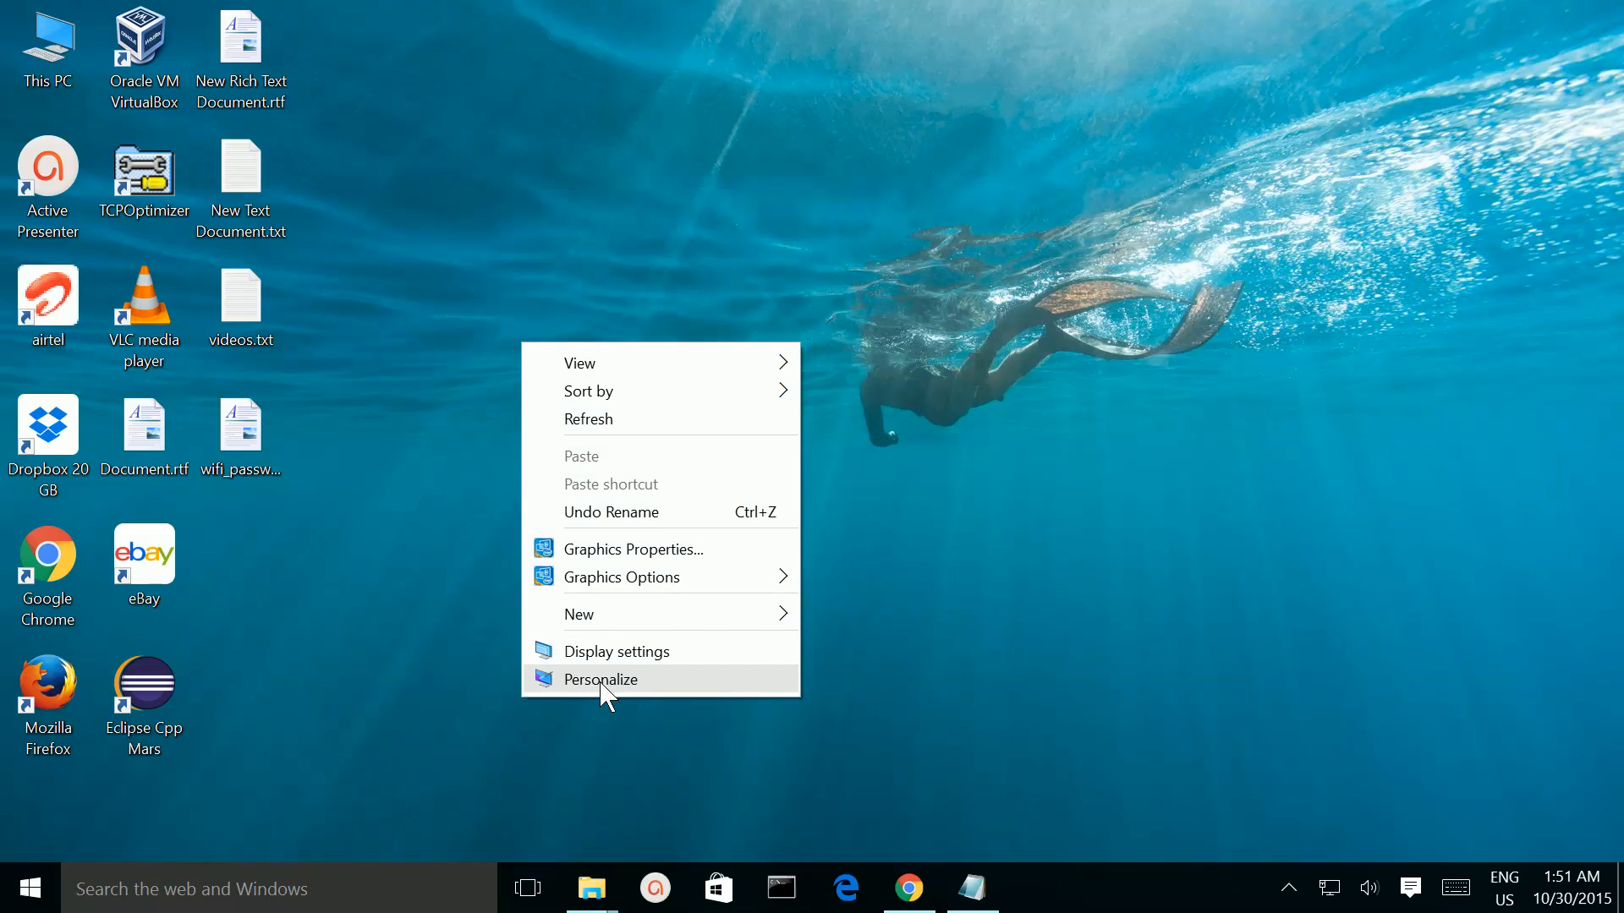
{"action": "left_click", "coordinate": [601, 680]}
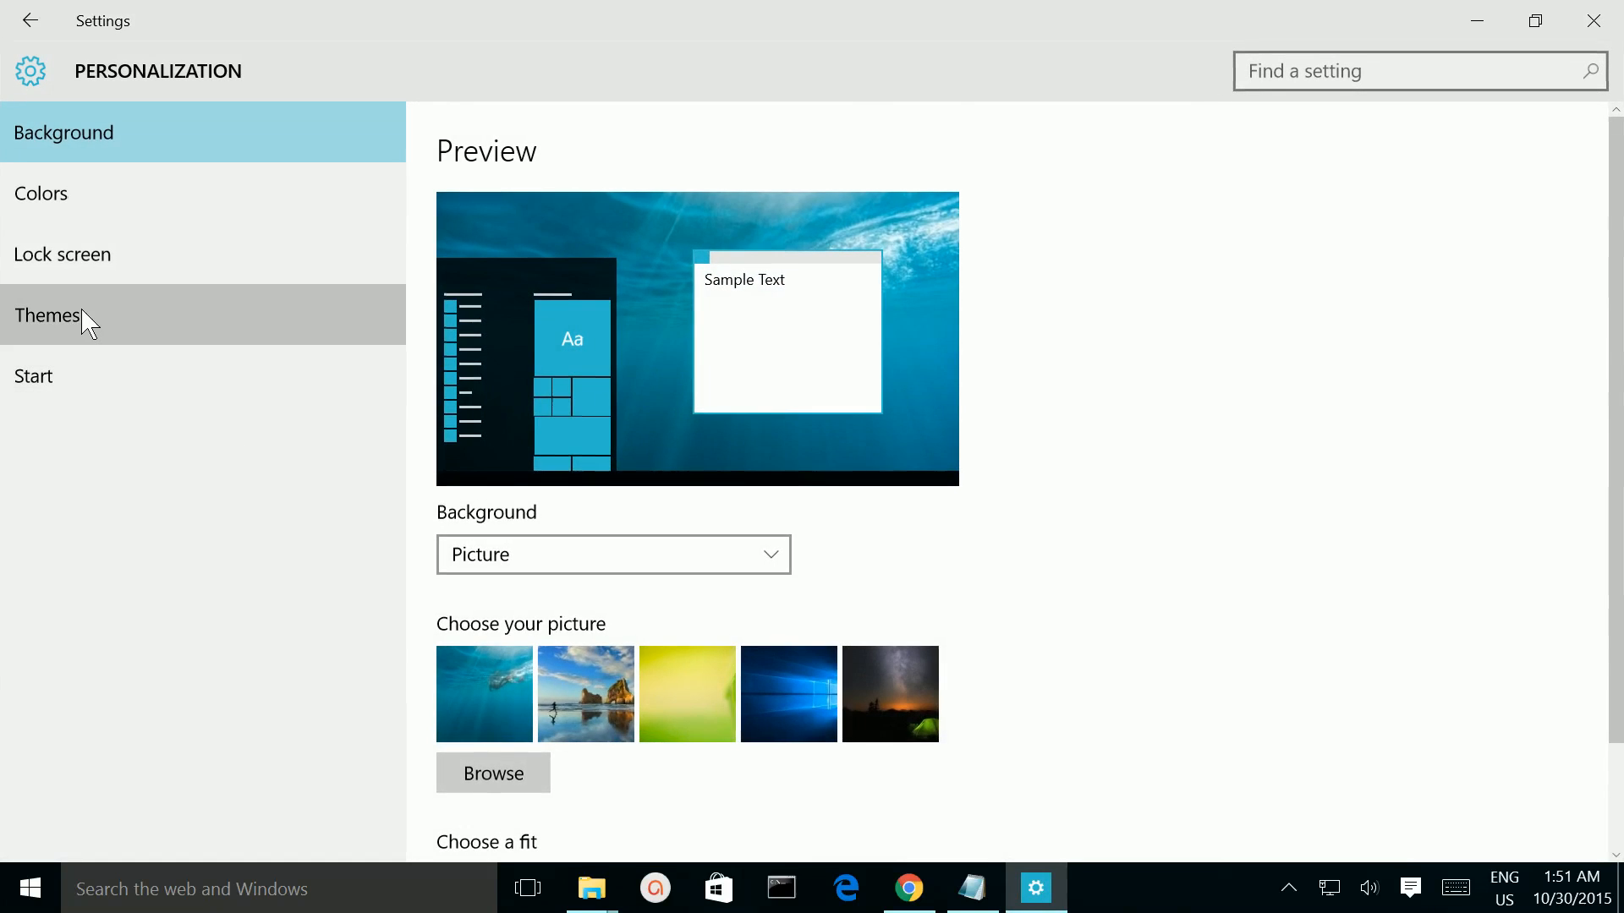
{"action": "left_click", "coordinate": [48, 315]}
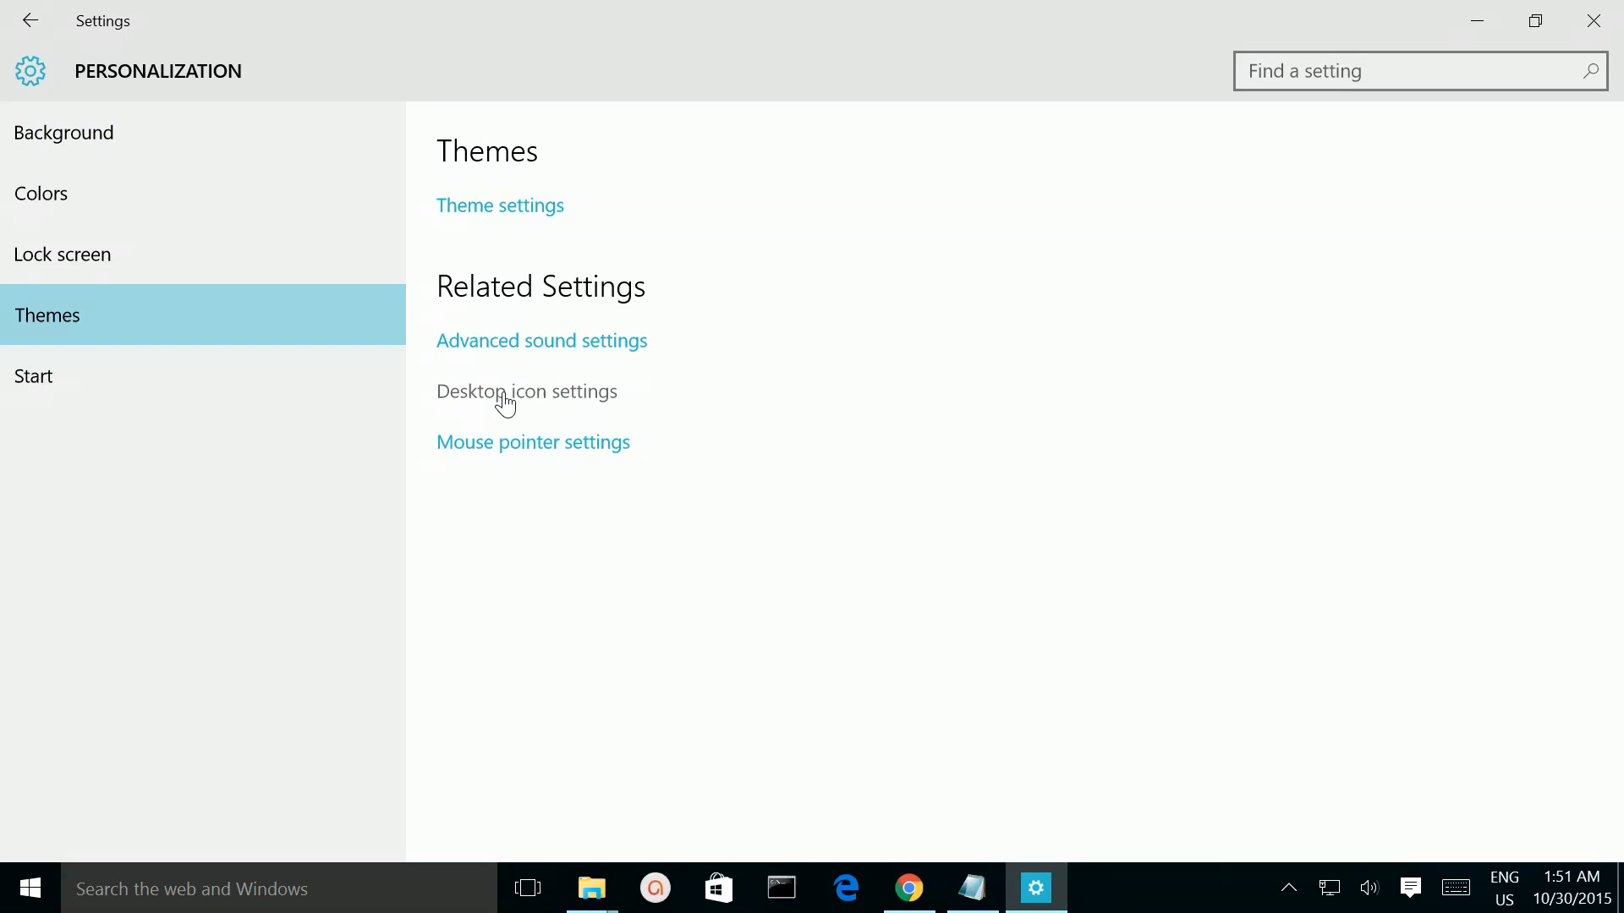
{"action": "left_click", "coordinate": [528, 391]}
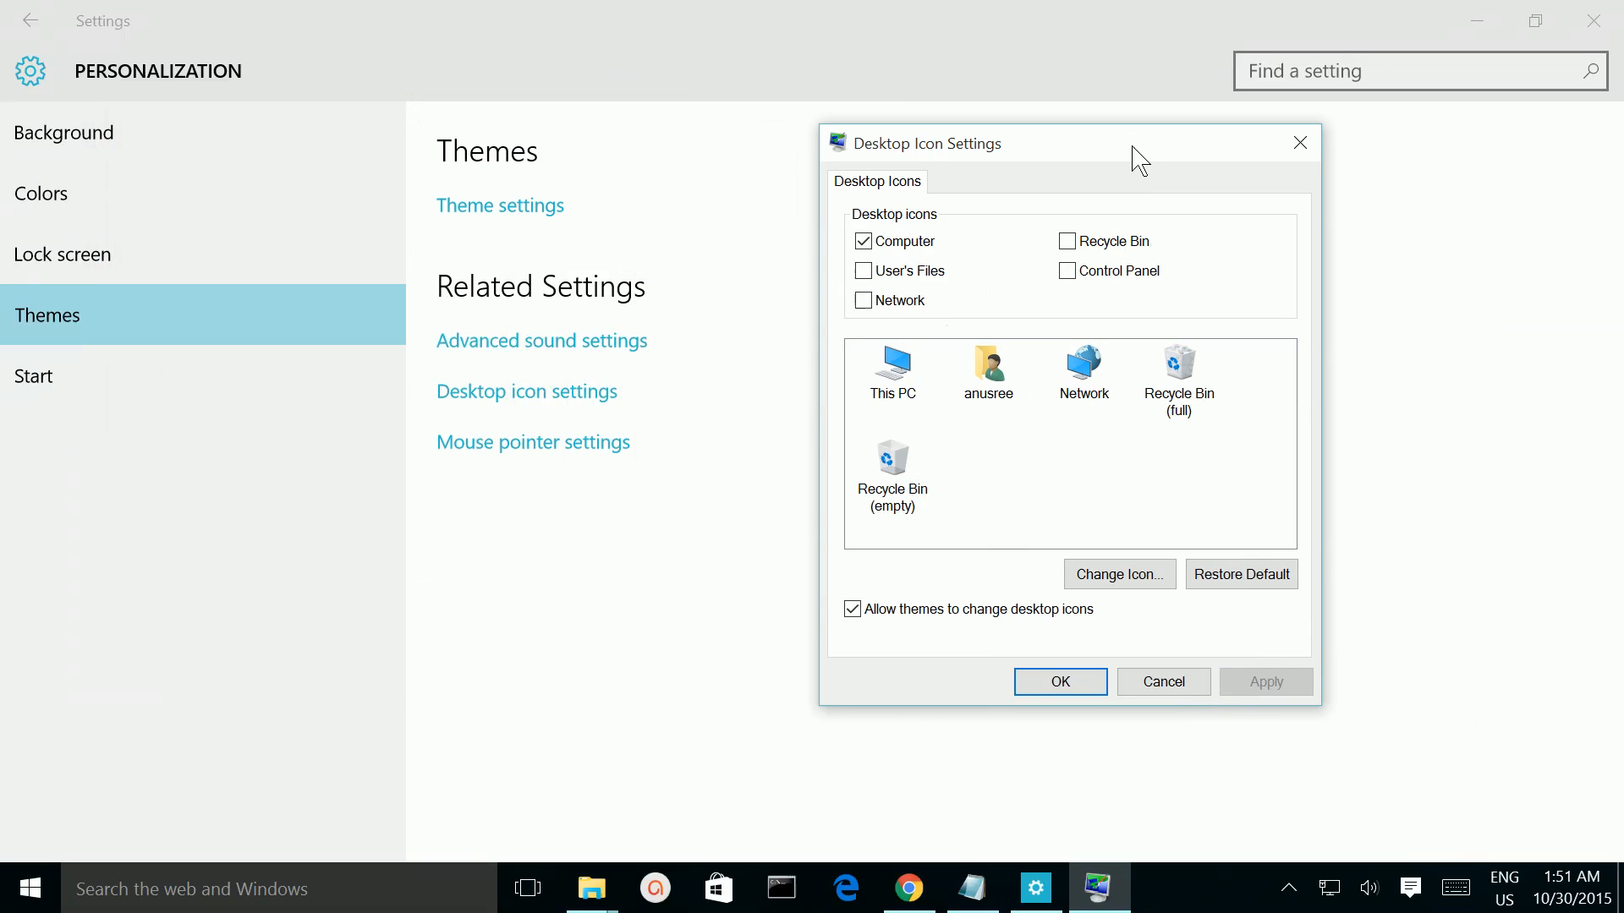
Re-tick Recycle Bin, confirm, and minimize Settings to show the restored icon.
{"action": "left_click", "coordinate": [1068, 240]}
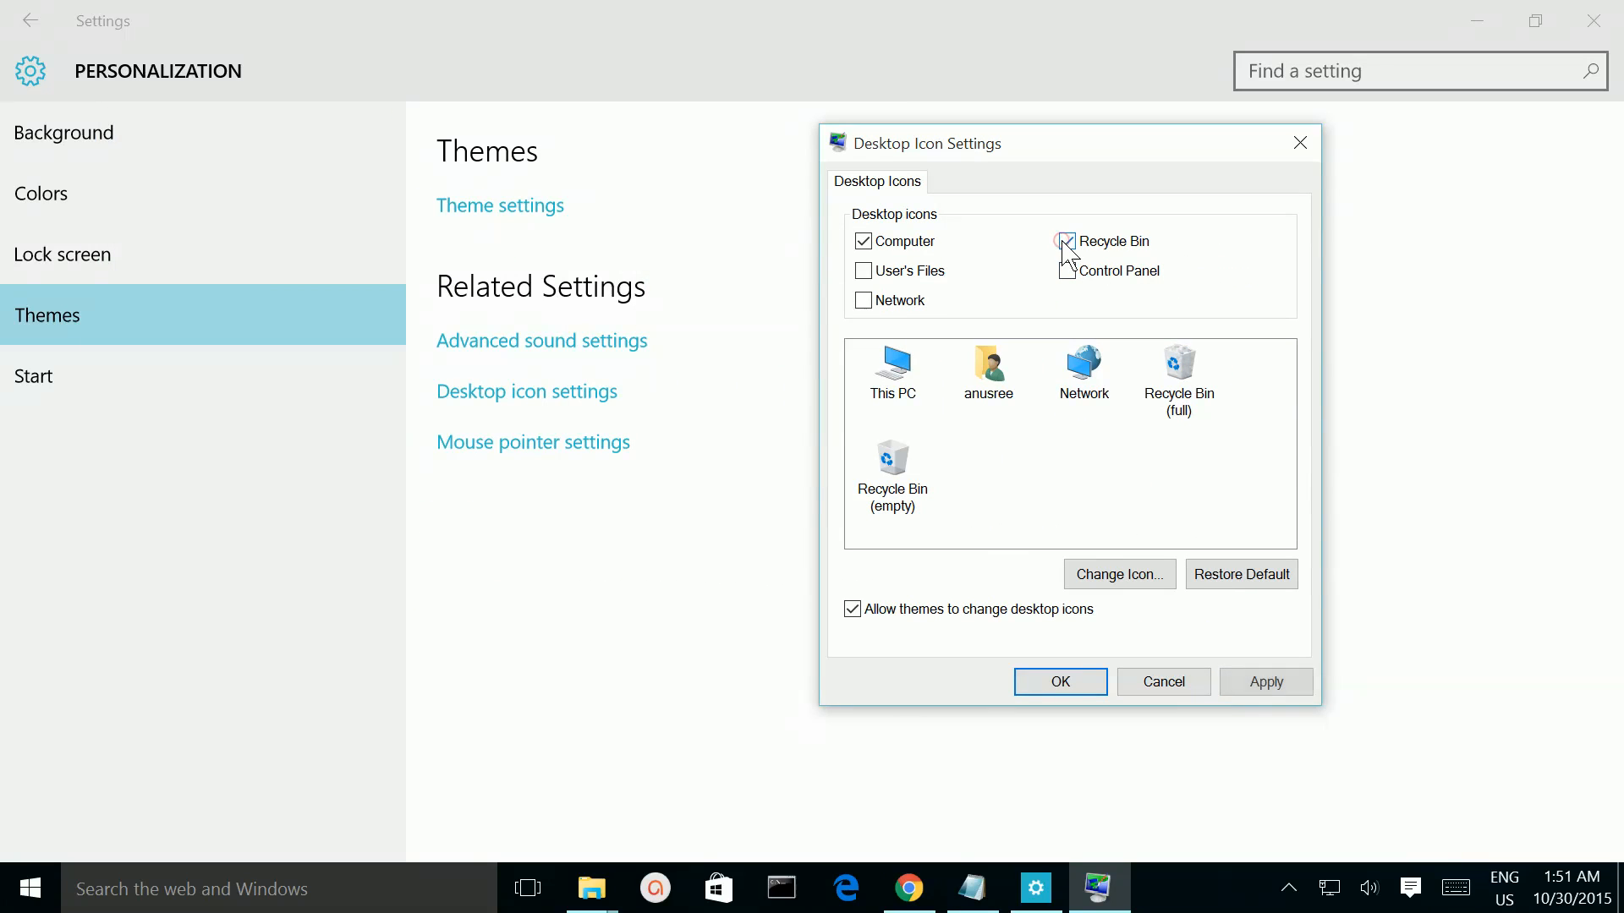
{"action": "left_click", "coordinate": [1068, 242]}
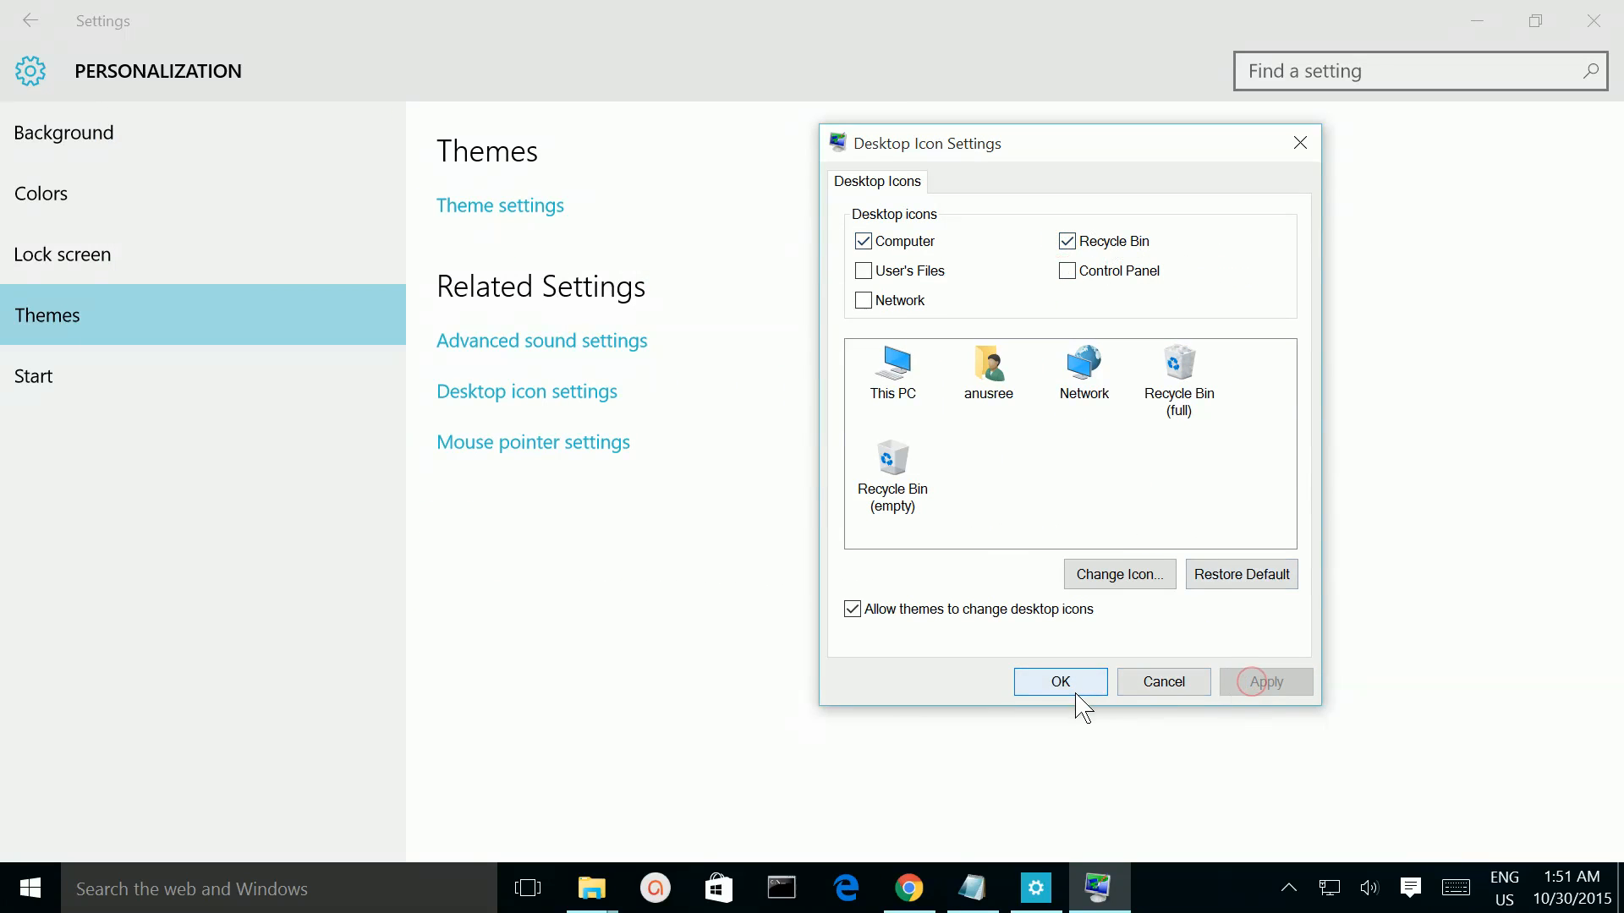
{"action": "left_click", "coordinate": [1059, 681]}
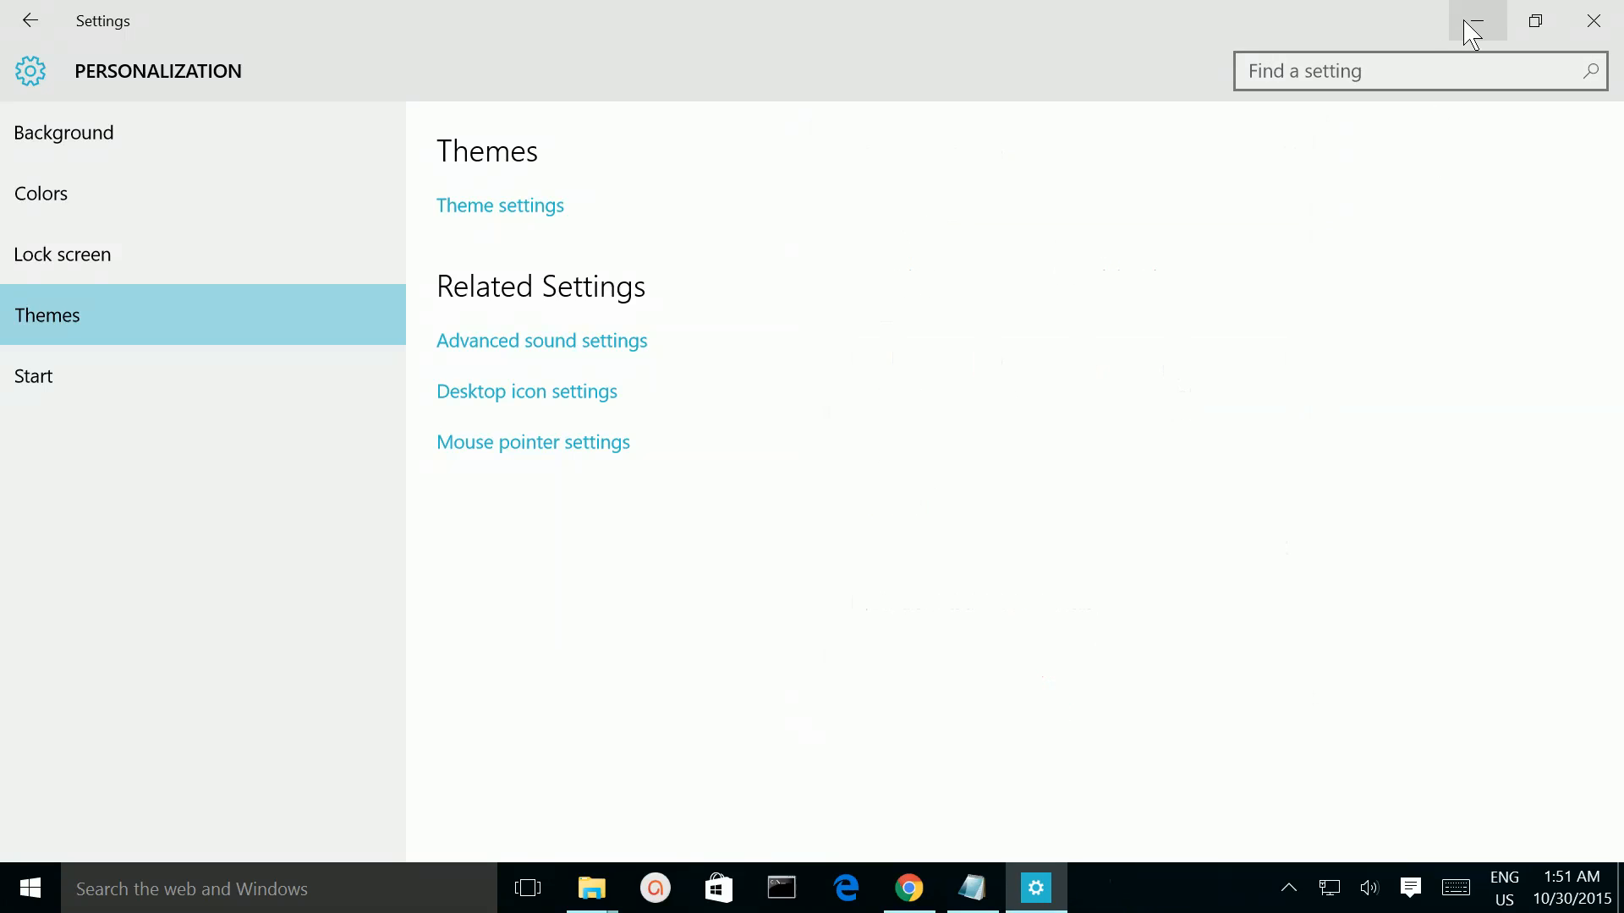
{"action": "left_click", "coordinate": [1475, 20]}
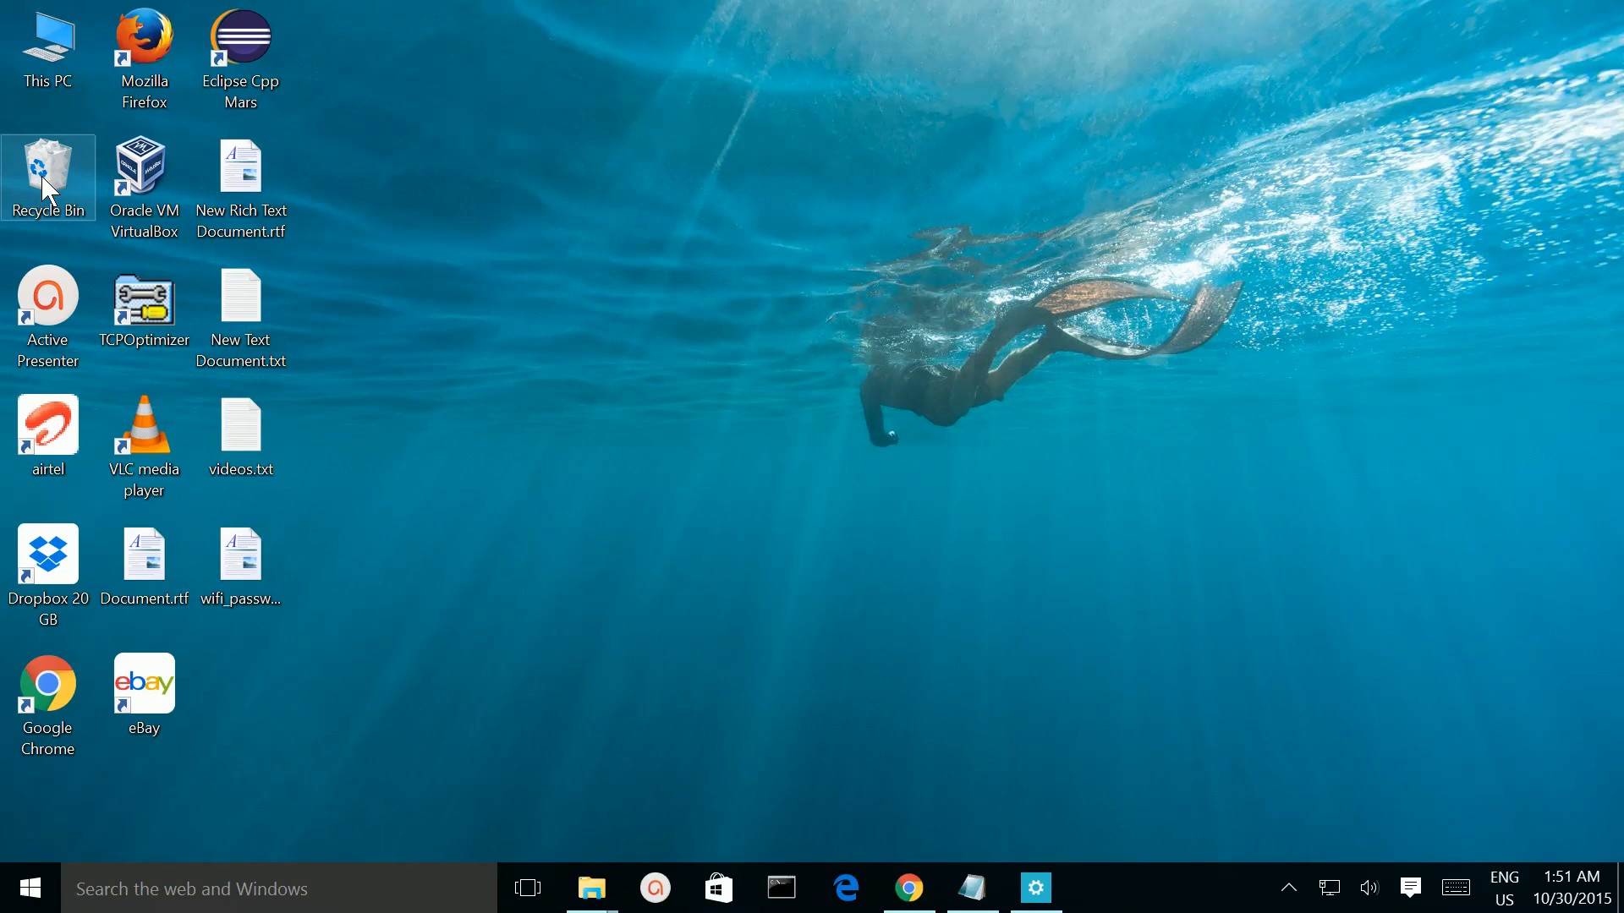
{"action": "mouse_move", "coordinate": [579, 367]}
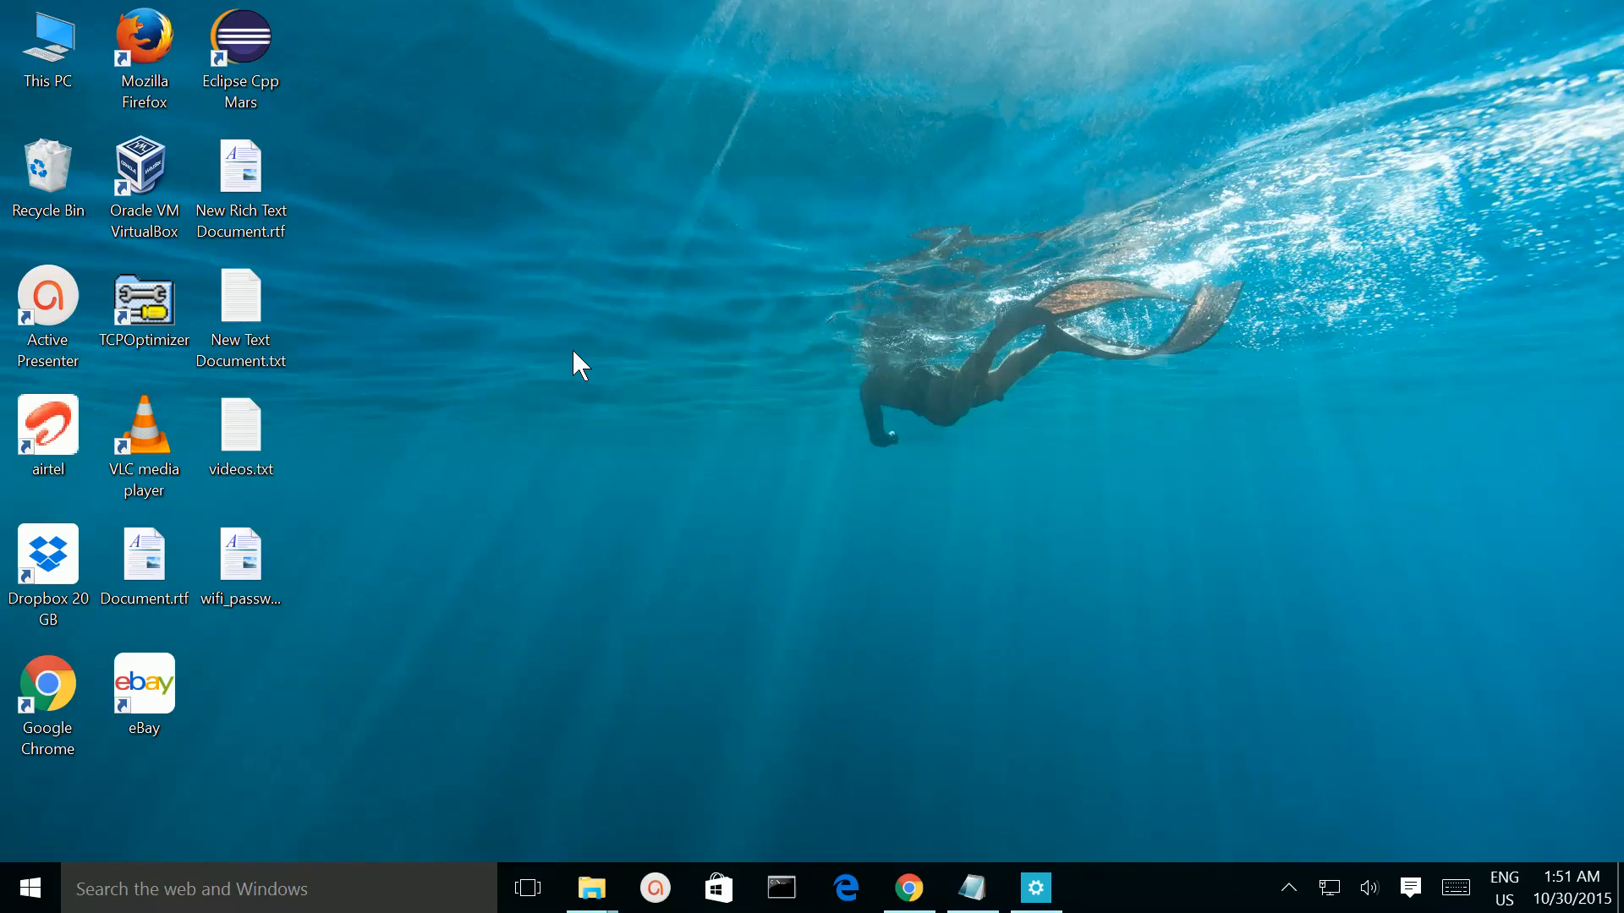
{"action": "mouse_move", "coordinate": [667, 296]}
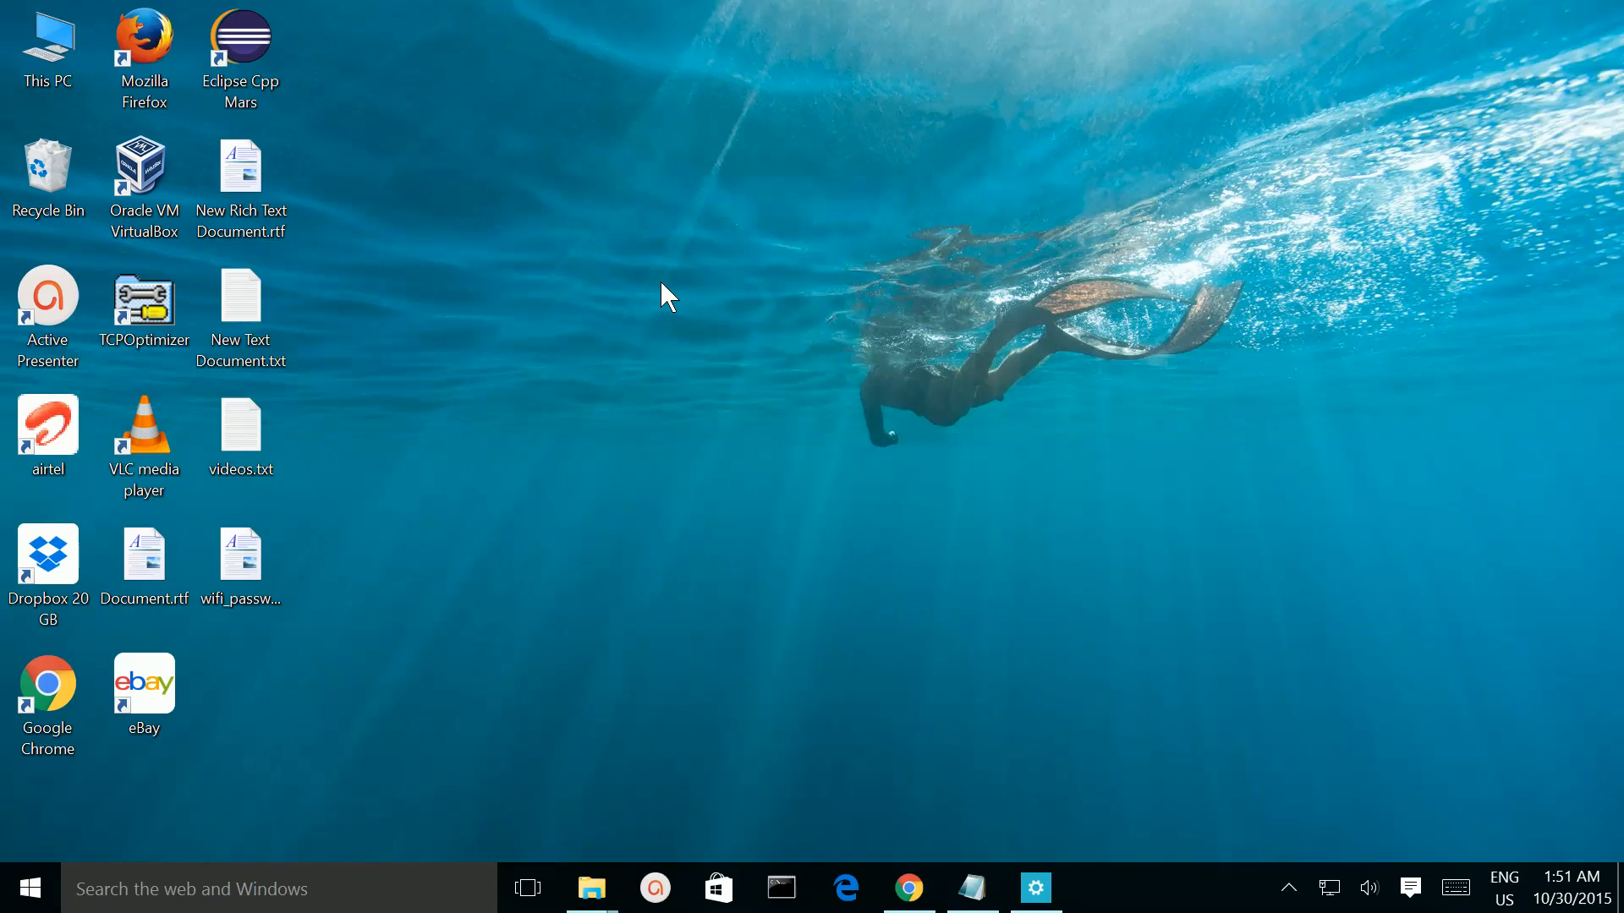